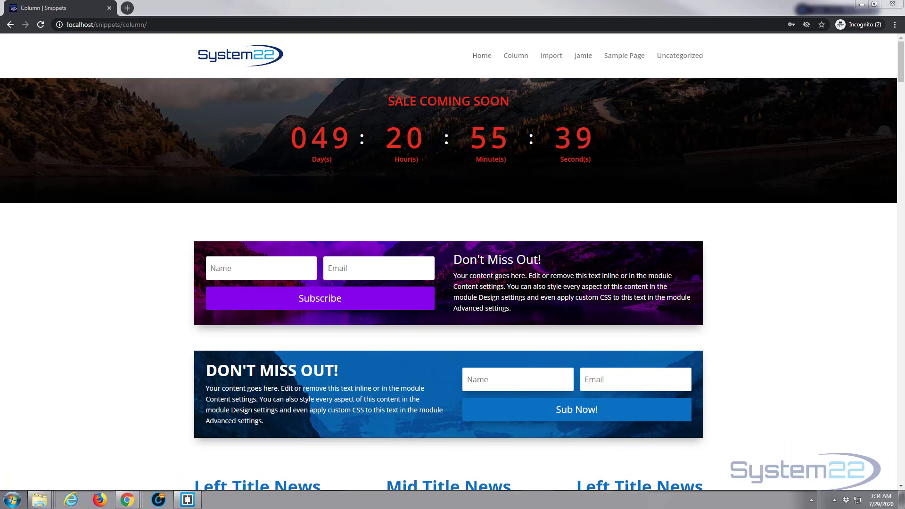
# - Log in through the purple login form using a saved autofill account
pyautogui.scroll(-3)
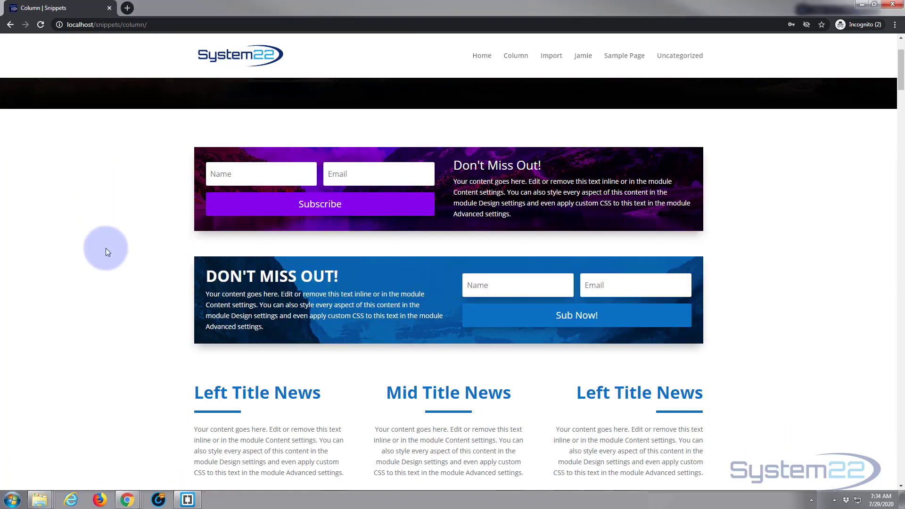
pyautogui.scroll(-3)
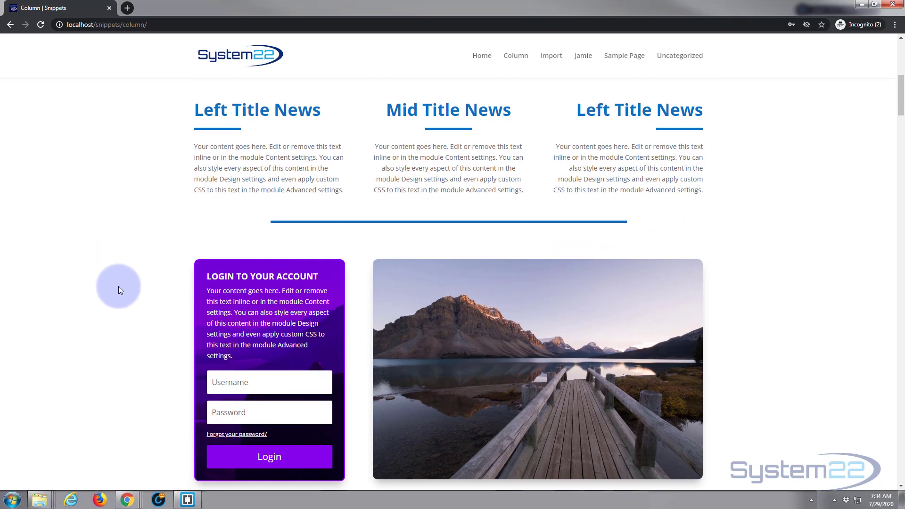
pyautogui.scroll(-3)
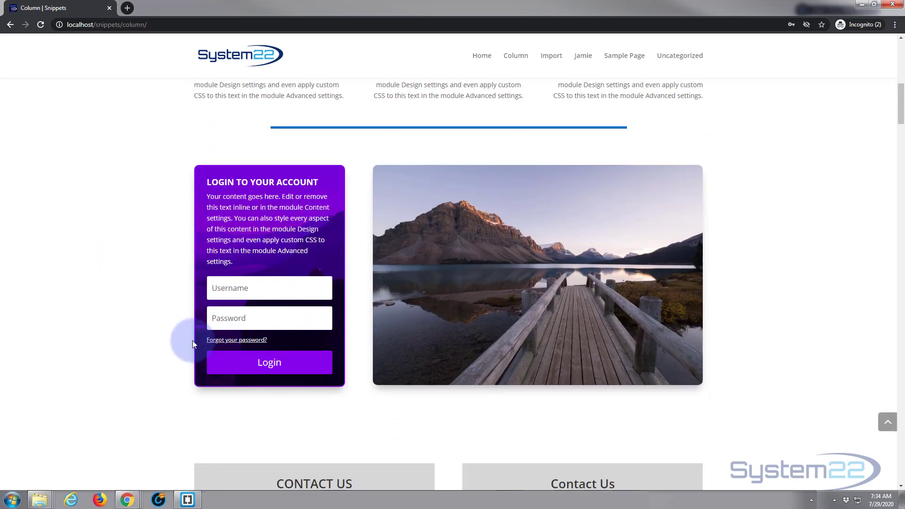
pyautogui.moveTo(188, 343)
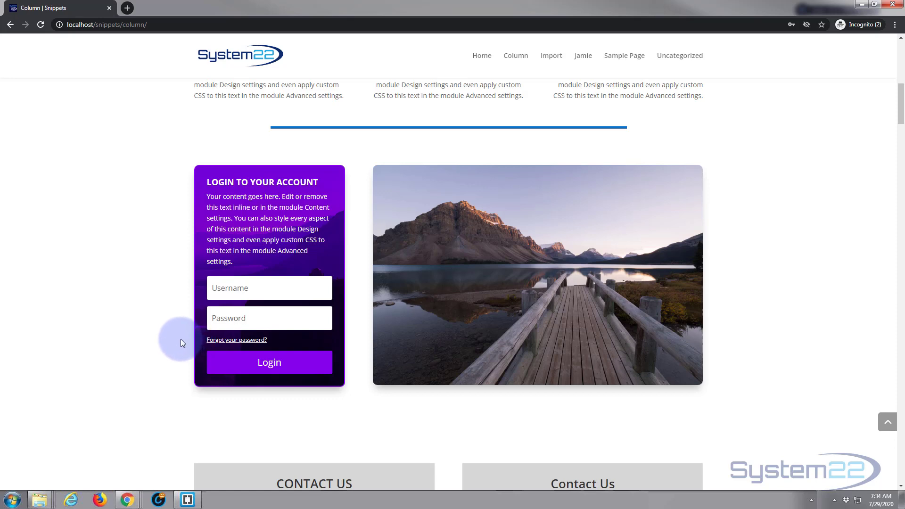
pyautogui.moveTo(134, 335)
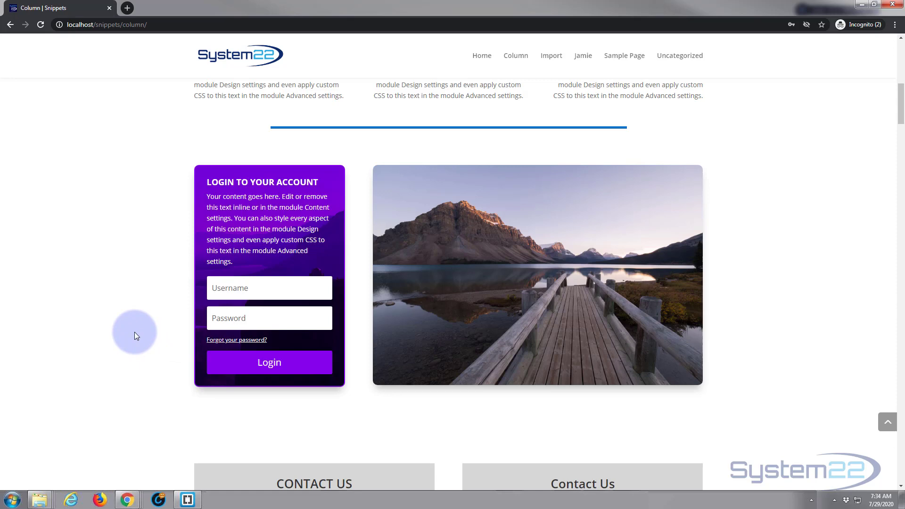
pyautogui.click(268, 289)
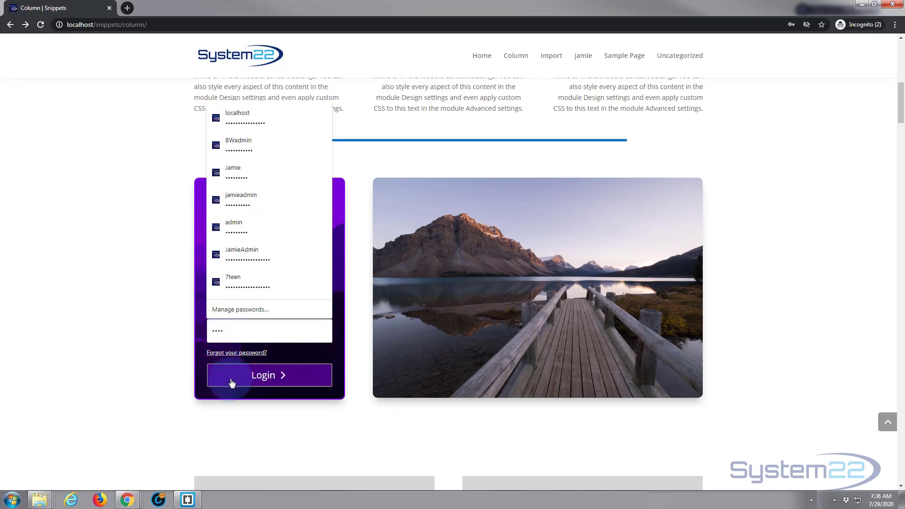
pyautogui.click(268, 374)
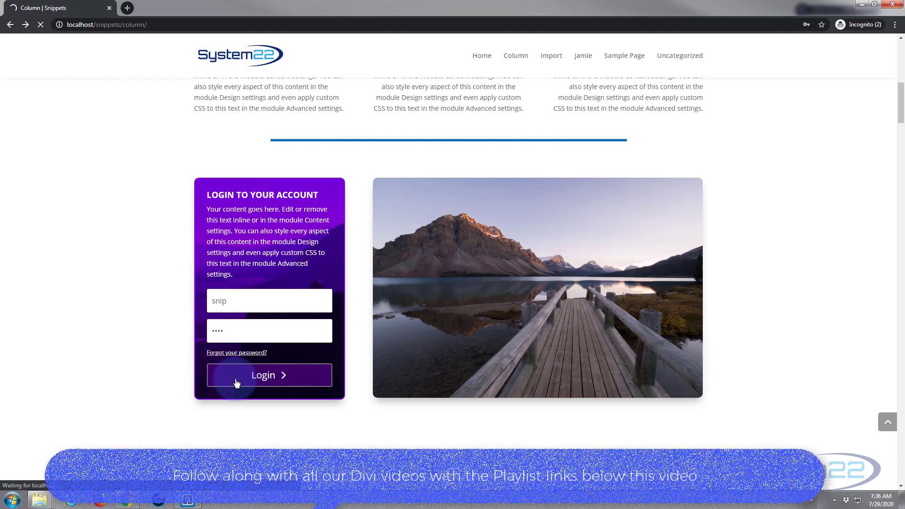
pyautogui.click(268, 375)
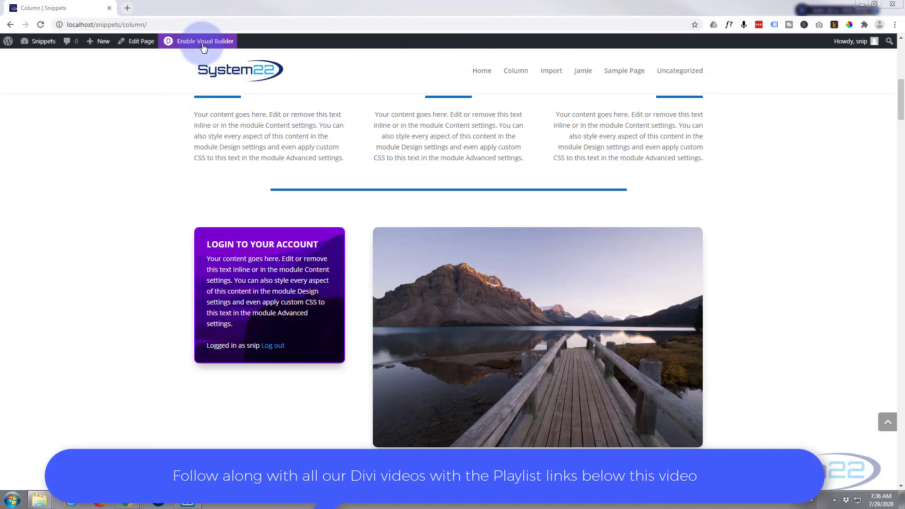
# - Enable the Visual Builder and delete the existing purple Login module from its column
pyautogui.click(203, 40)
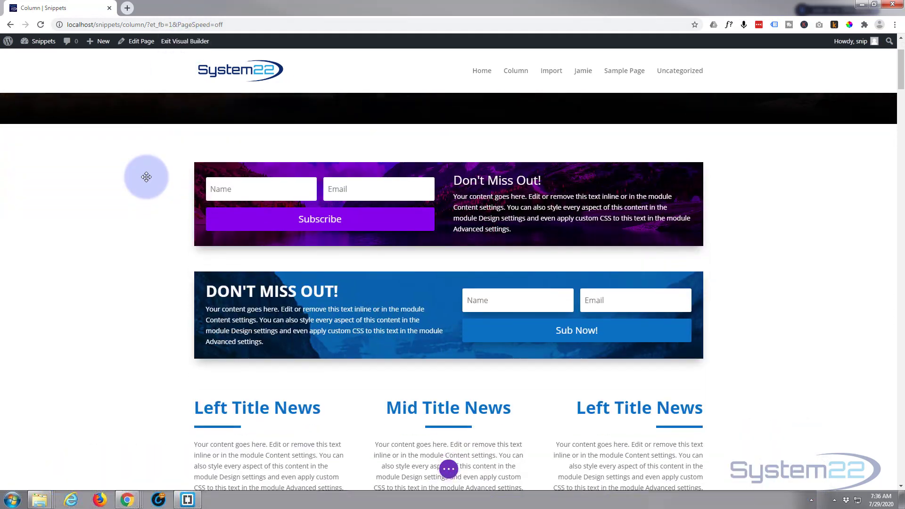
pyautogui.scroll(-3)
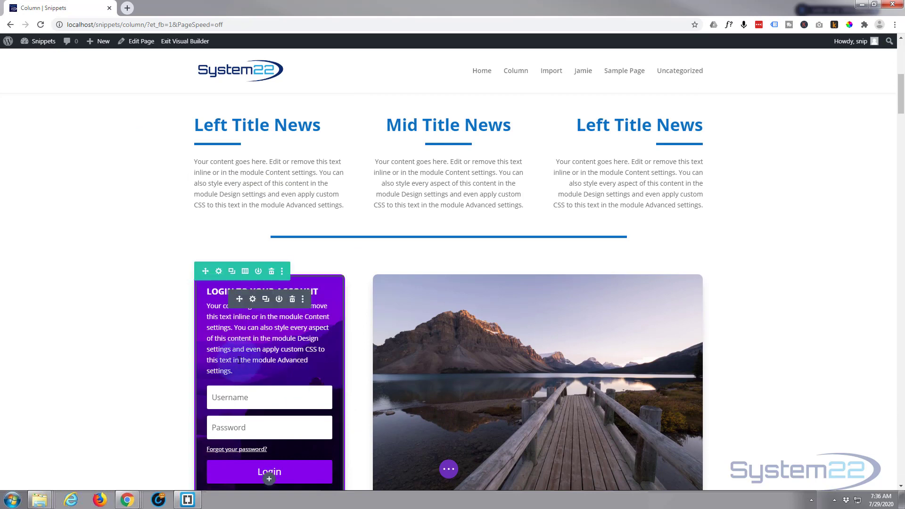
pyautogui.scroll(-3)
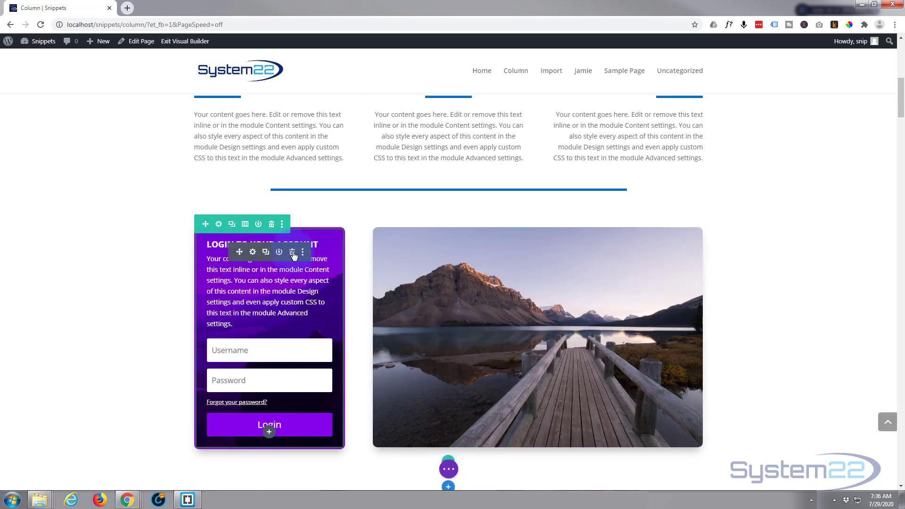
pyautogui.click(293, 251)
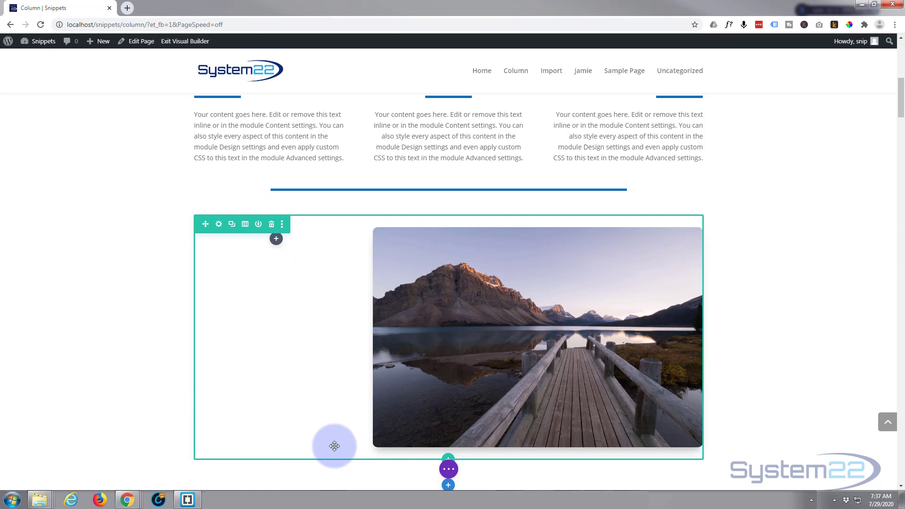
pyautogui.moveTo(328, 428)
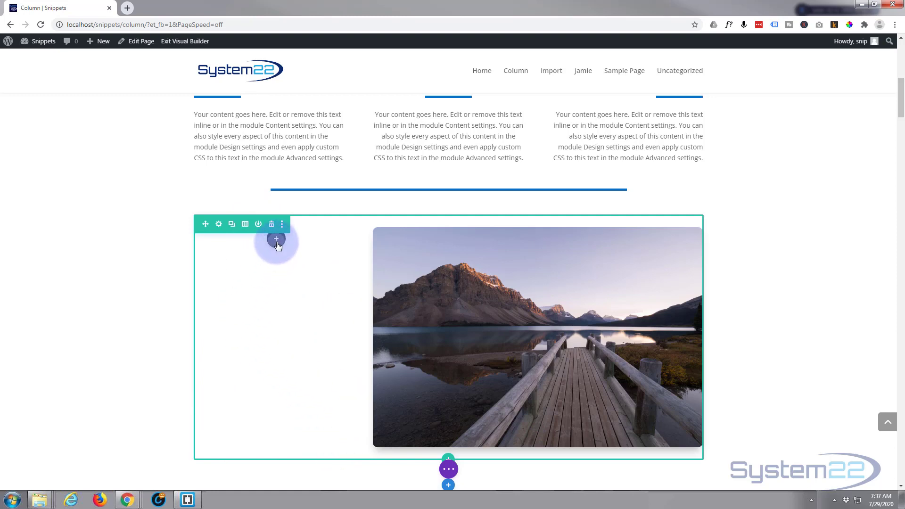
# - Add a Login module from the Insert Module list into the empty left column
pyautogui.click(276, 239)
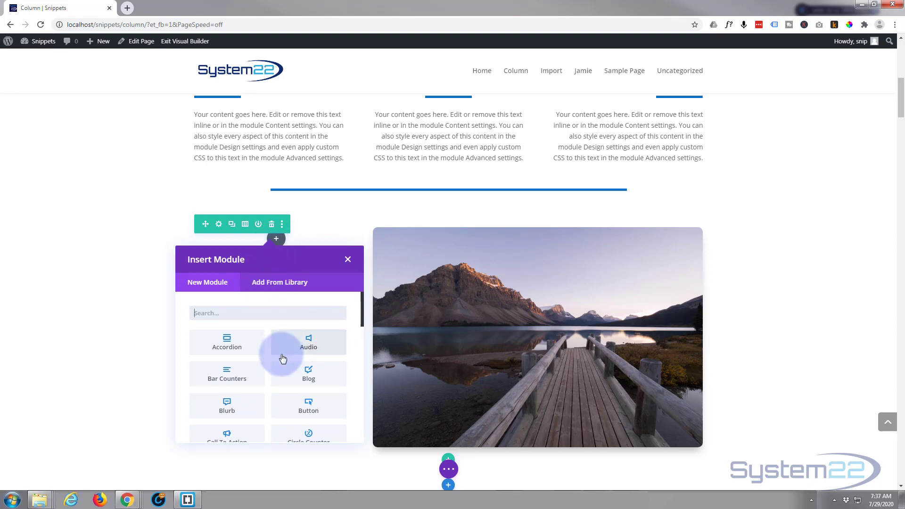
pyautogui.scroll(-3)
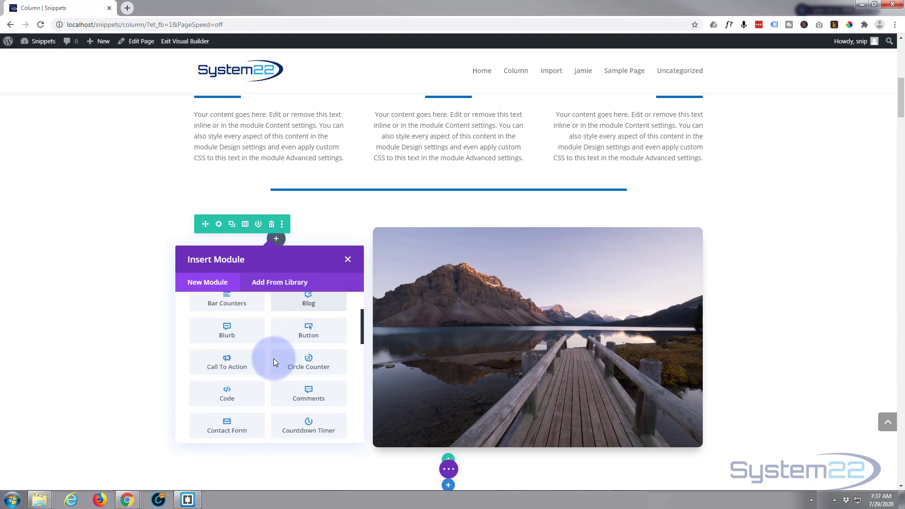
pyautogui.scroll(-3)
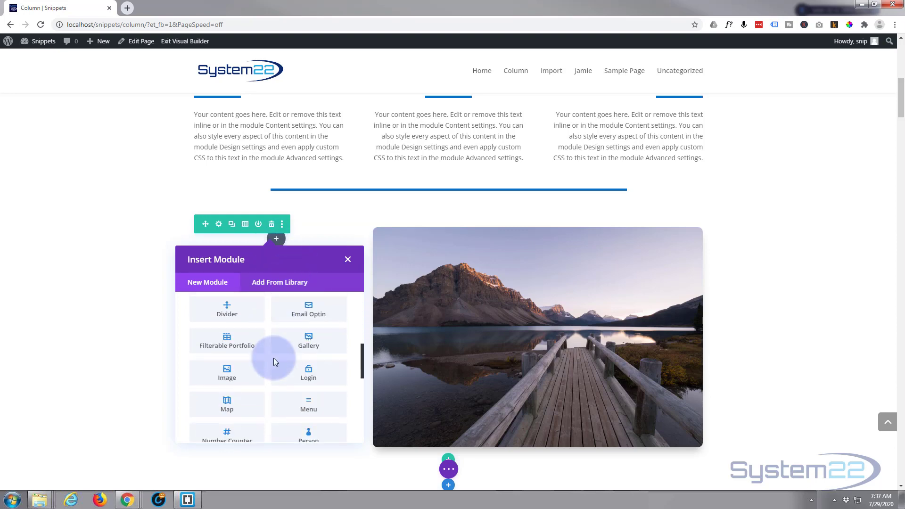
pyautogui.scroll(-3)
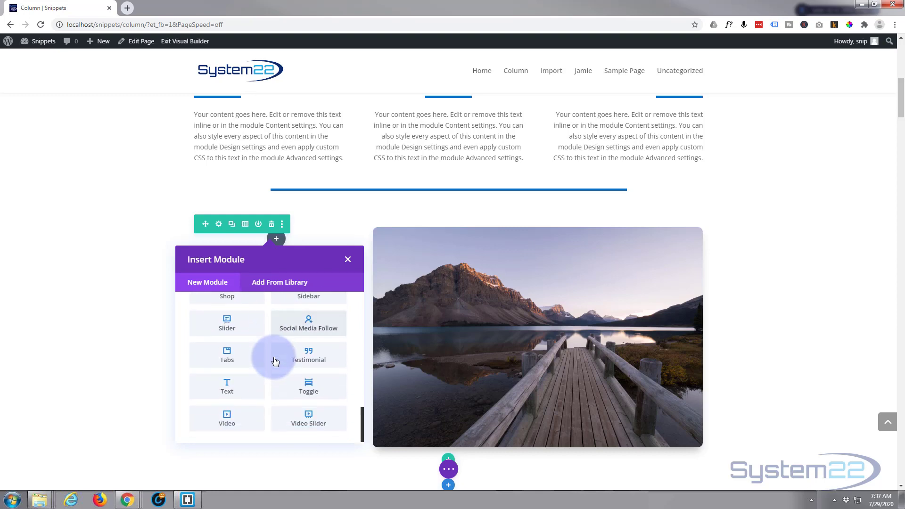
pyautogui.moveTo(276, 390)
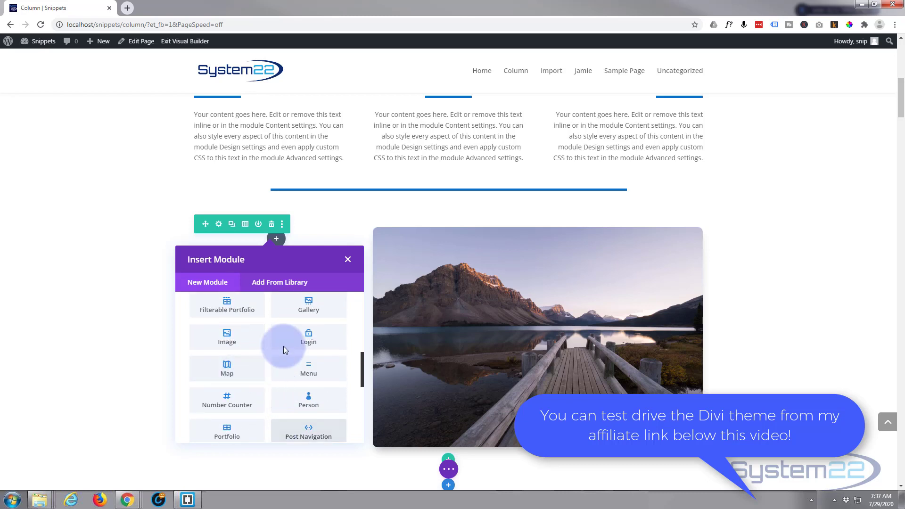
pyautogui.click(348, 259)
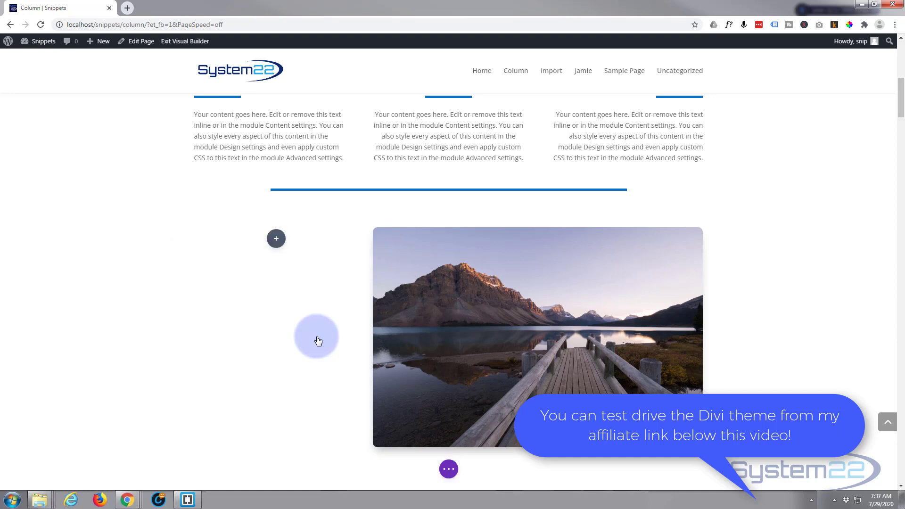
# - Replace the module's Title field with 'Login To Your Account'
pyautogui.click(277, 238)
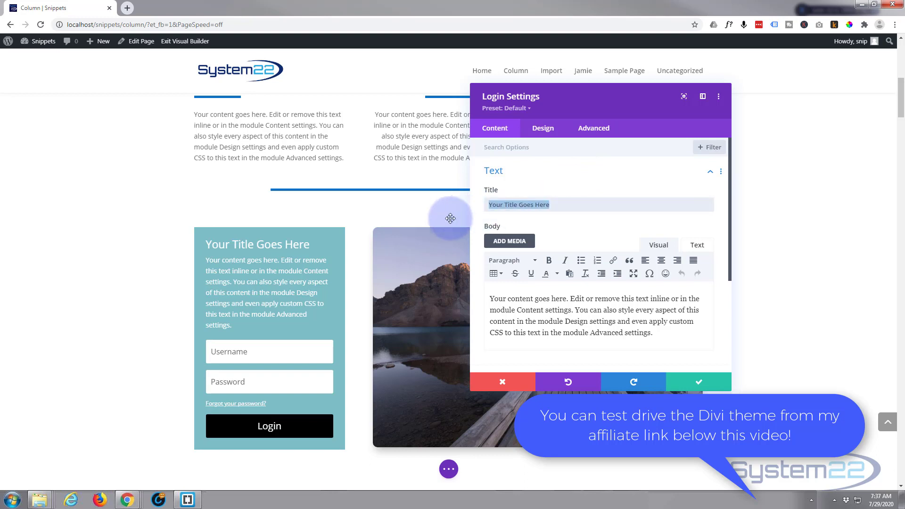
pyautogui.write('Login')
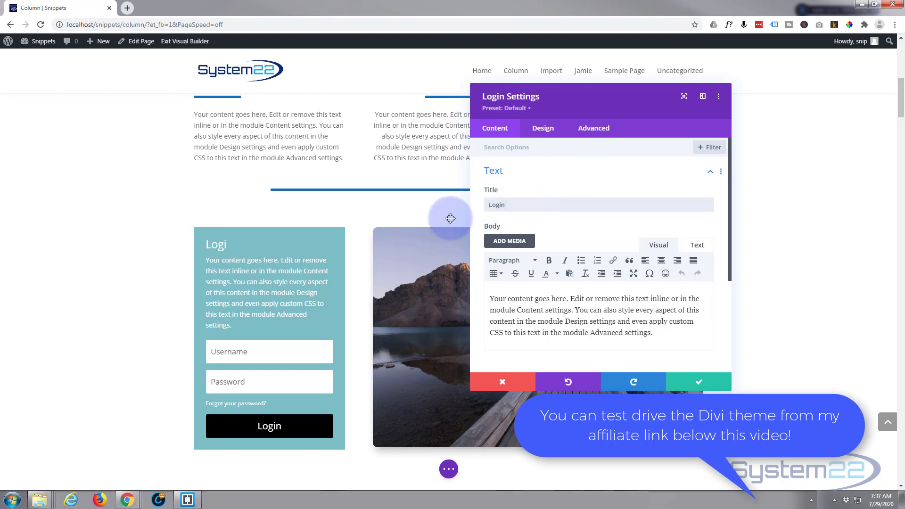
pyautogui.write('n')
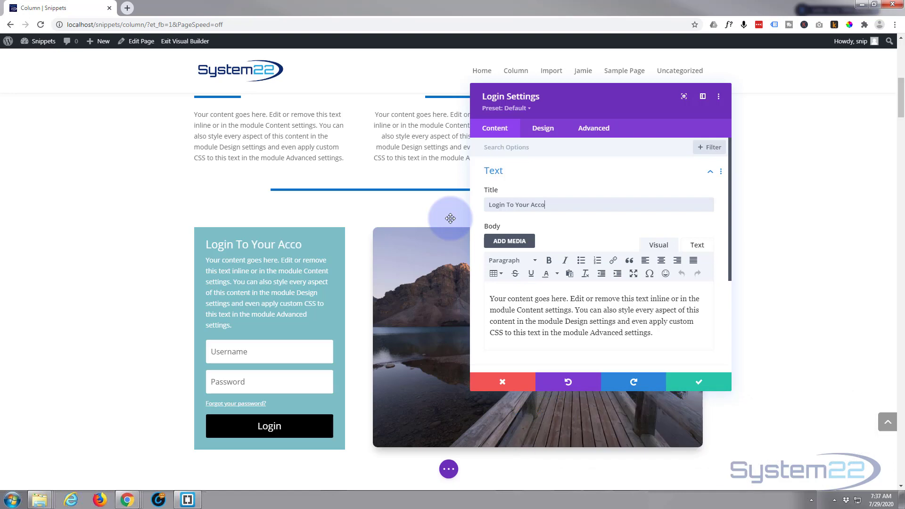
pyautogui.write('unt')
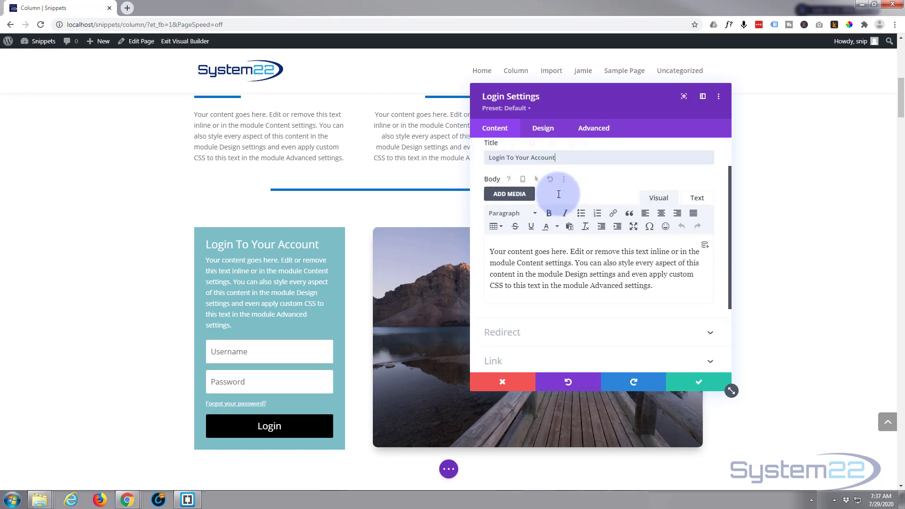
pyautogui.scroll(-3)
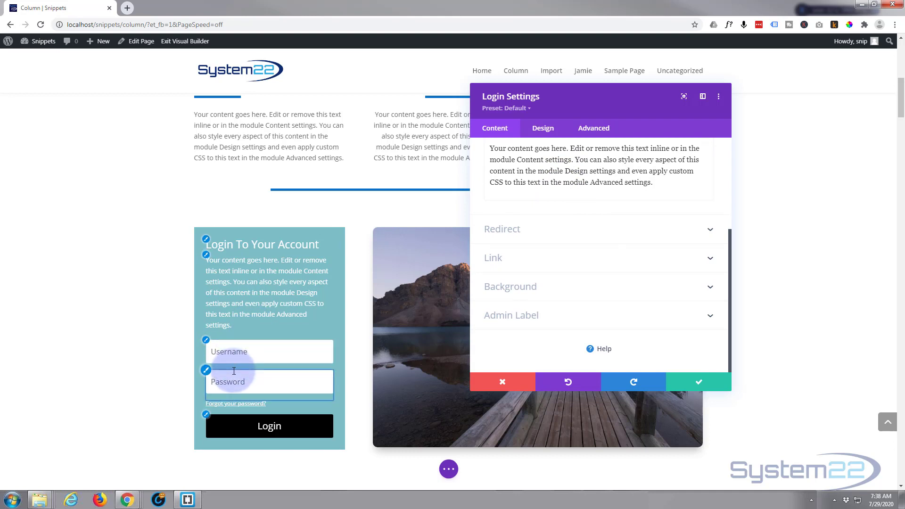
# - Try the redirect-to-current-page toggle in the Redirect group and leave it off
pyautogui.click(501, 228)
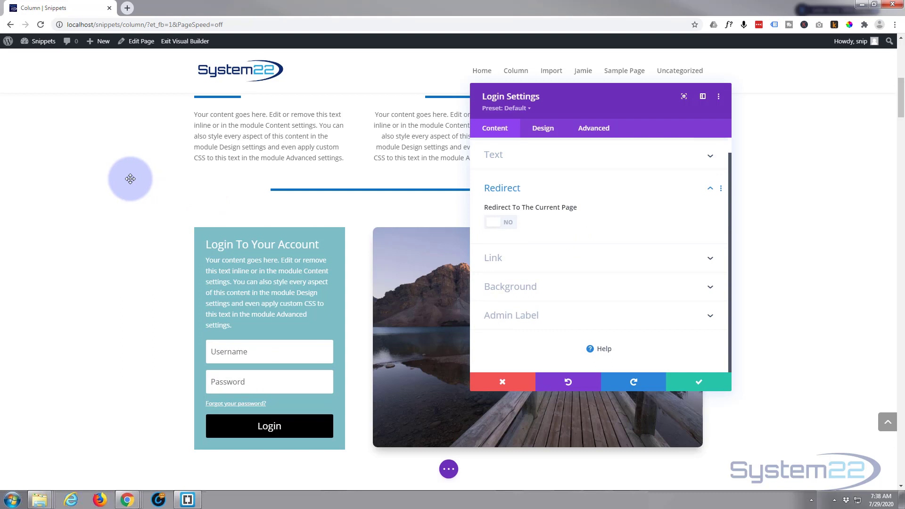
pyautogui.moveTo(631, 243)
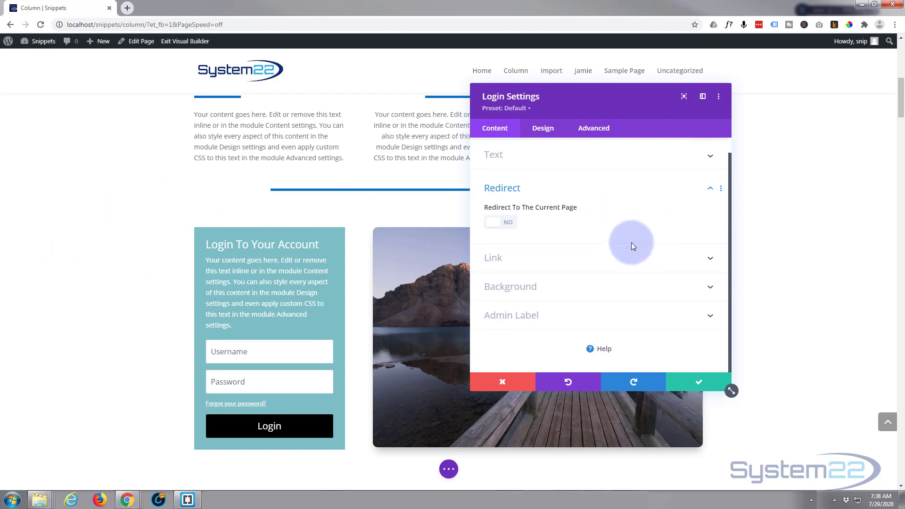
pyautogui.moveTo(625, 250)
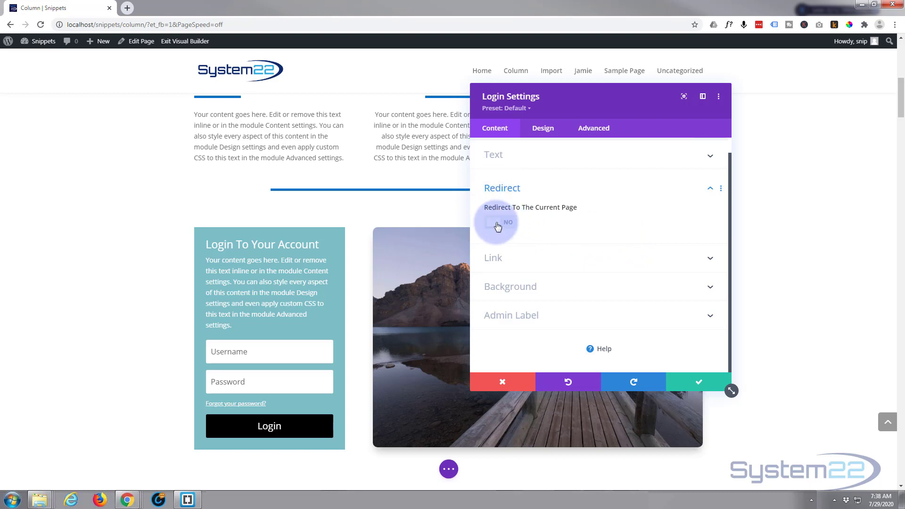
pyautogui.click(499, 222)
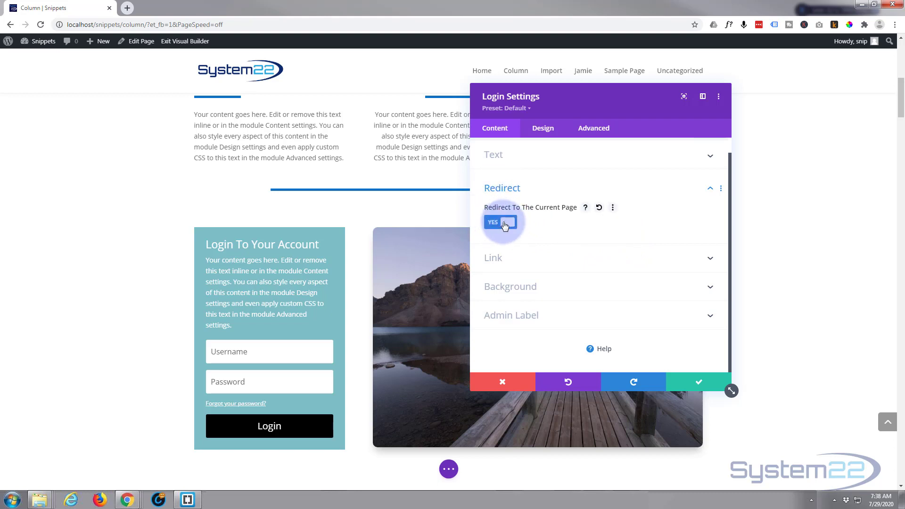
pyautogui.click(500, 221)
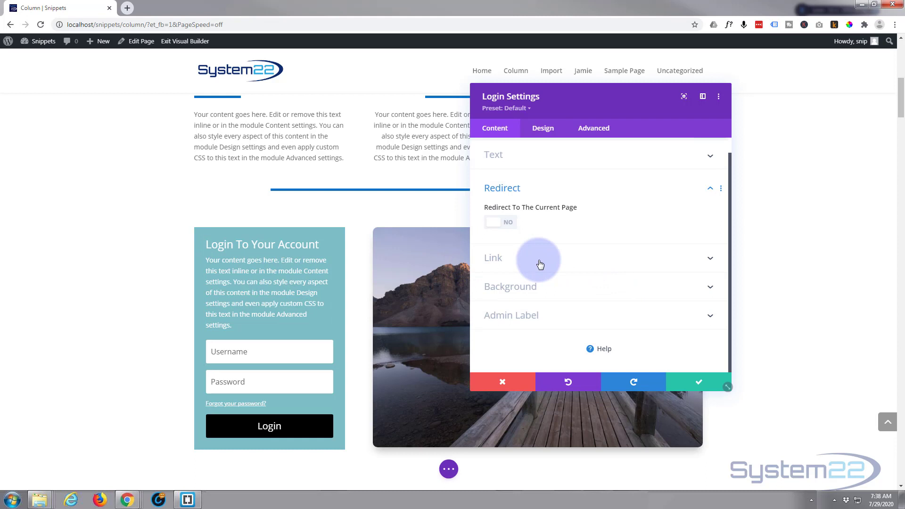
# - Set the module's background colour to the purple swatch in the Background group
pyautogui.click(493, 257)
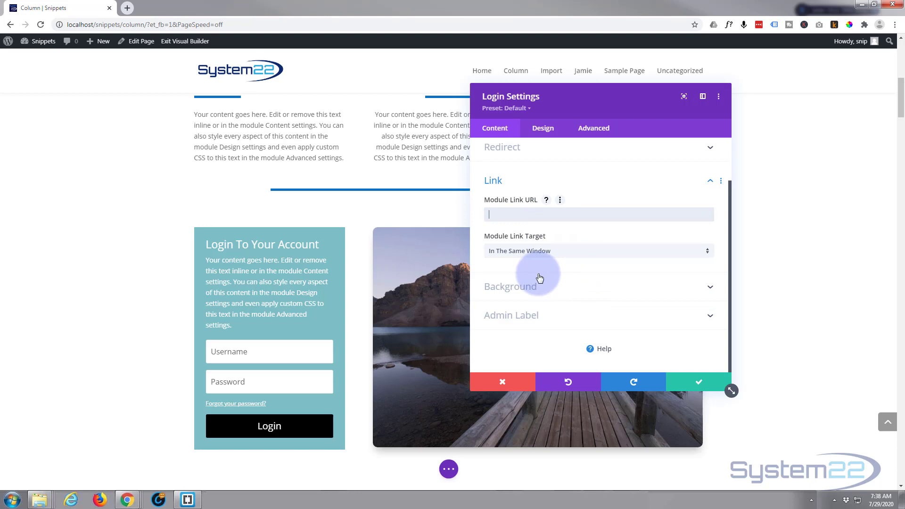
pyautogui.click(598, 251)
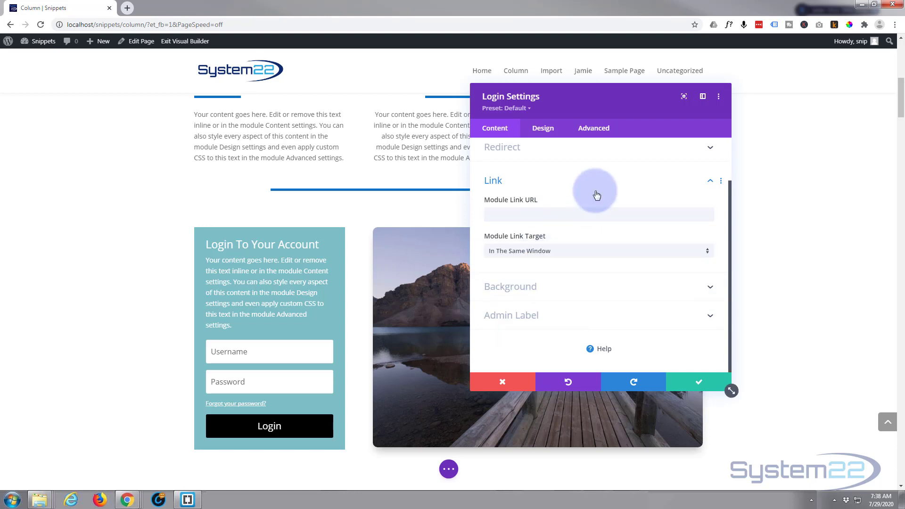
pyautogui.moveTo(546, 289)
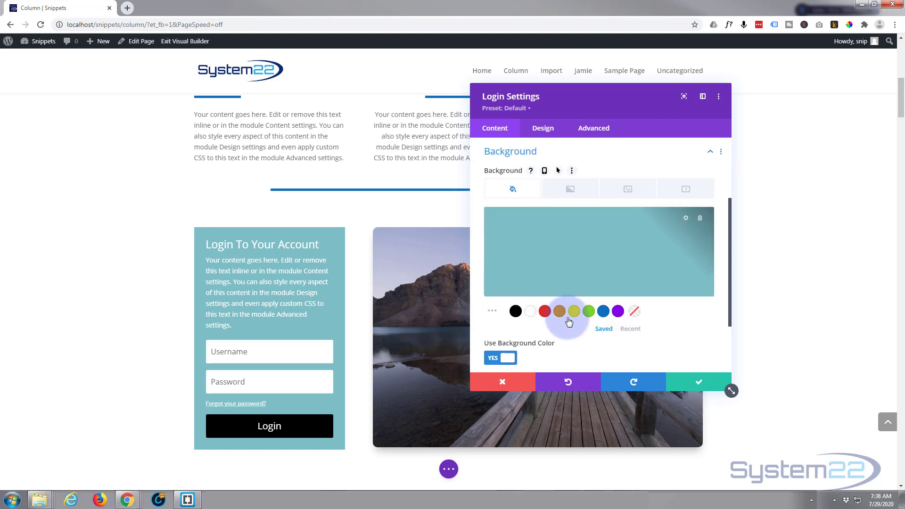
pyautogui.click(616, 311)
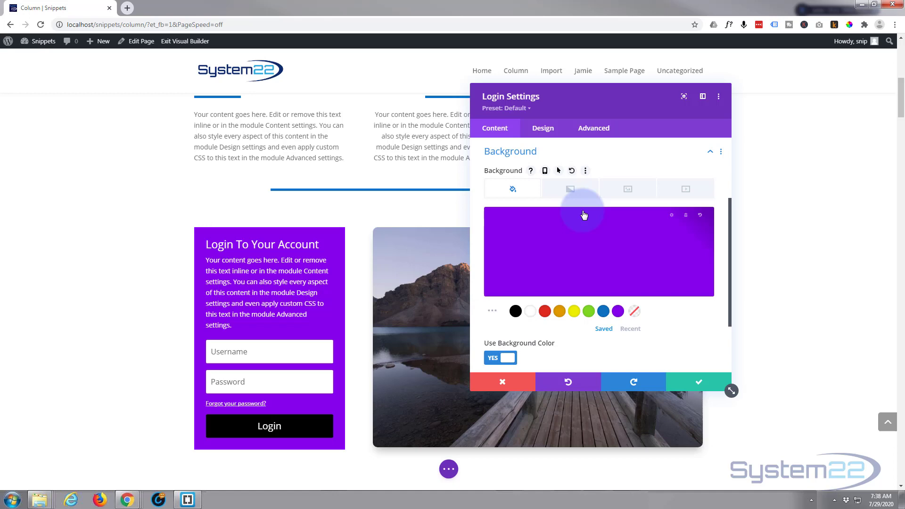
pyautogui.click(627, 188)
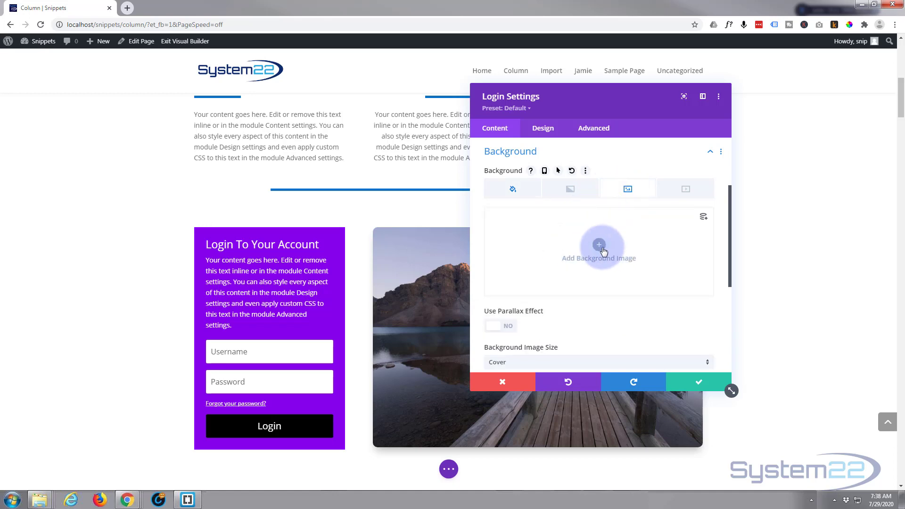
# - Choose the misty mountain lake photo from the Media Library as the background image
pyautogui.click(599, 245)
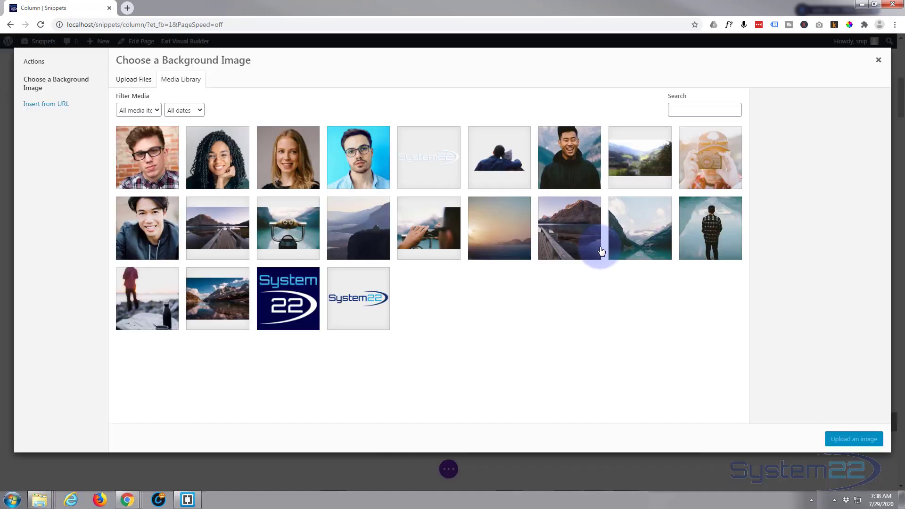
pyautogui.click(358, 227)
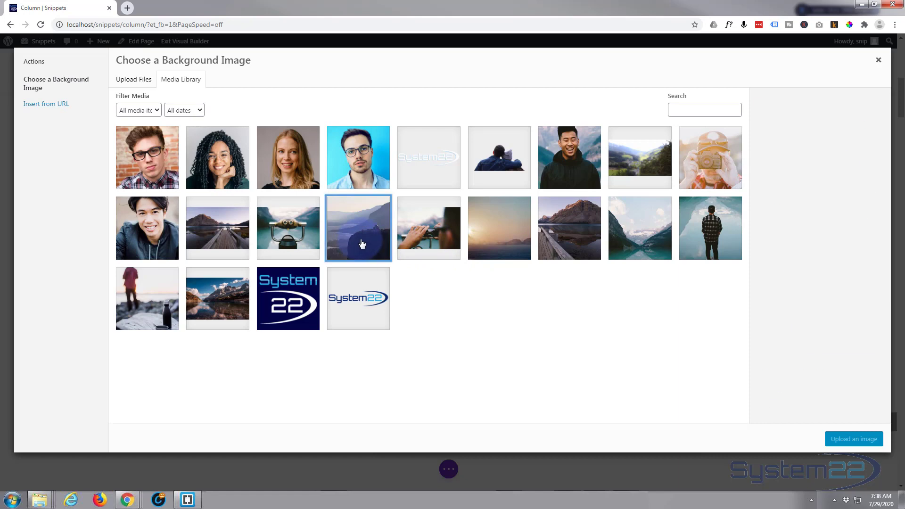
pyautogui.click(853, 438)
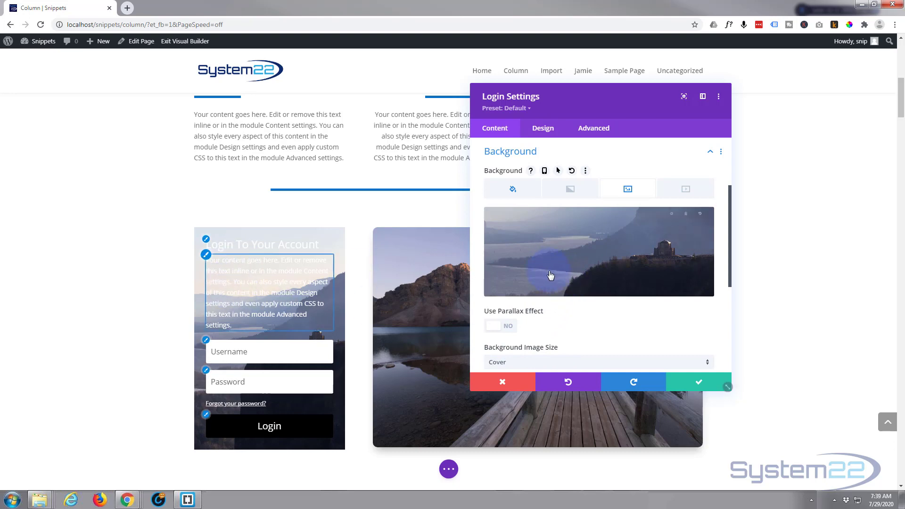
# - Set Background Image Blend to Multiply so the photo takes a purple tint
pyautogui.scroll(-3)
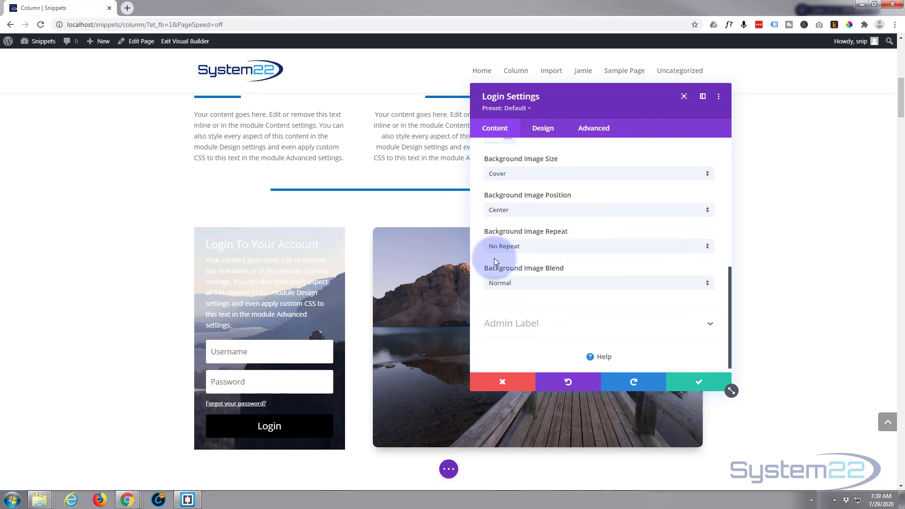
pyautogui.click(598, 283)
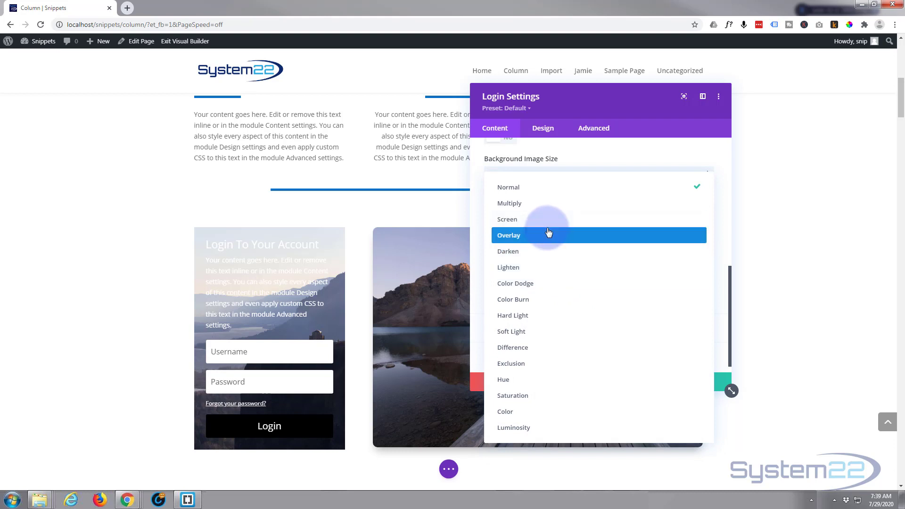
pyautogui.moveTo(519, 204)
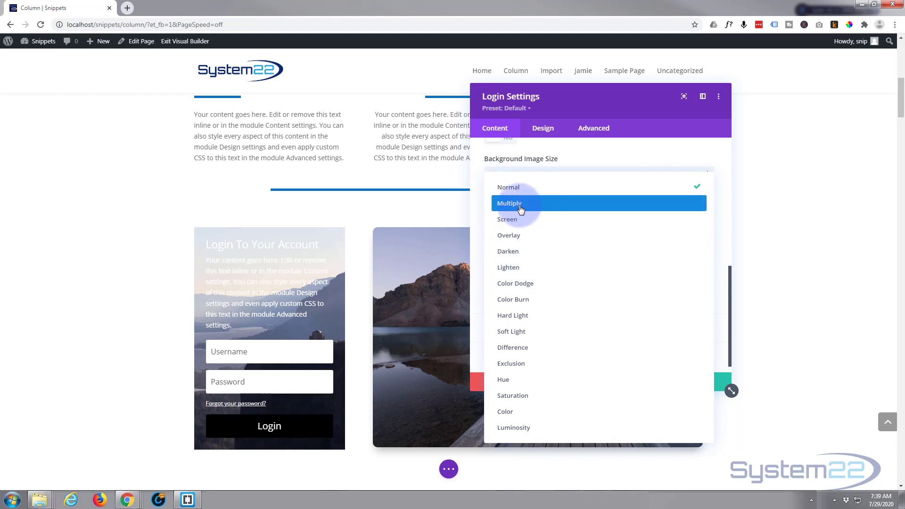
pyautogui.click(508, 204)
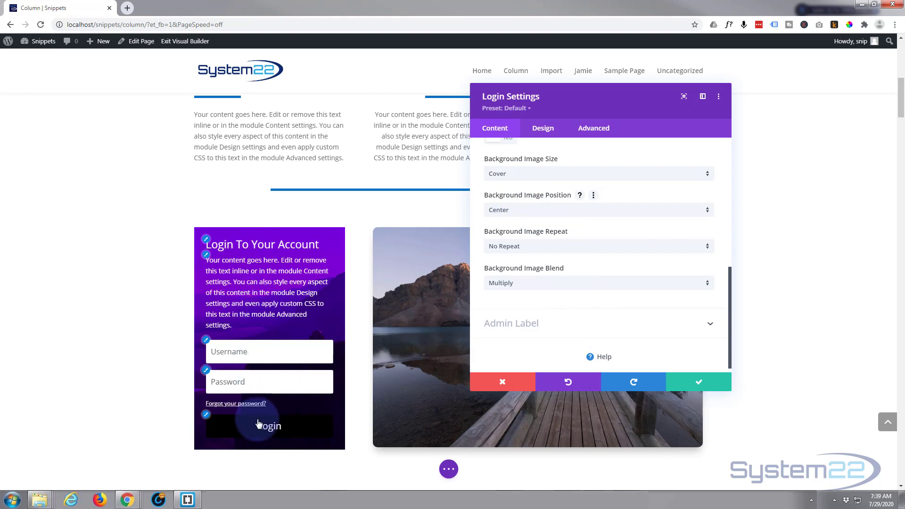
pyautogui.moveTo(270, 331)
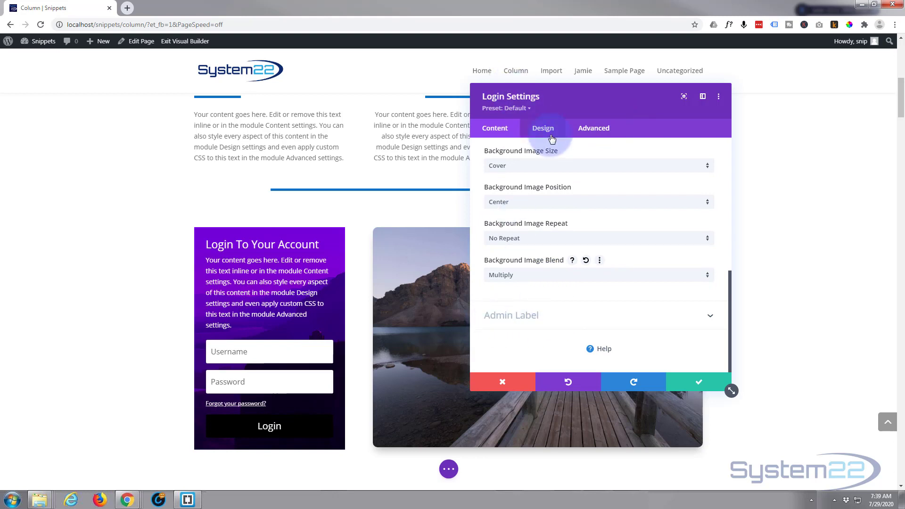
# - Review the Fields options under Design, then centre the module's Text Alignment
pyautogui.click(542, 127)
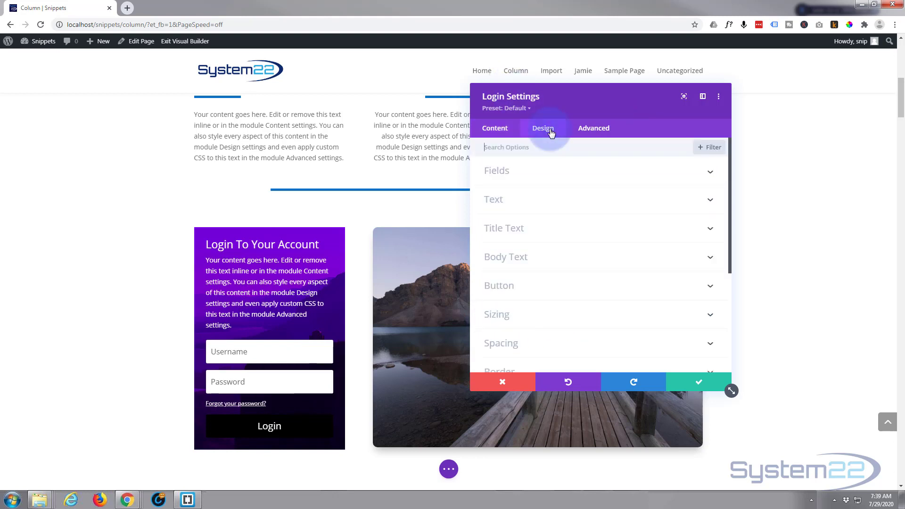
pyautogui.click(496, 171)
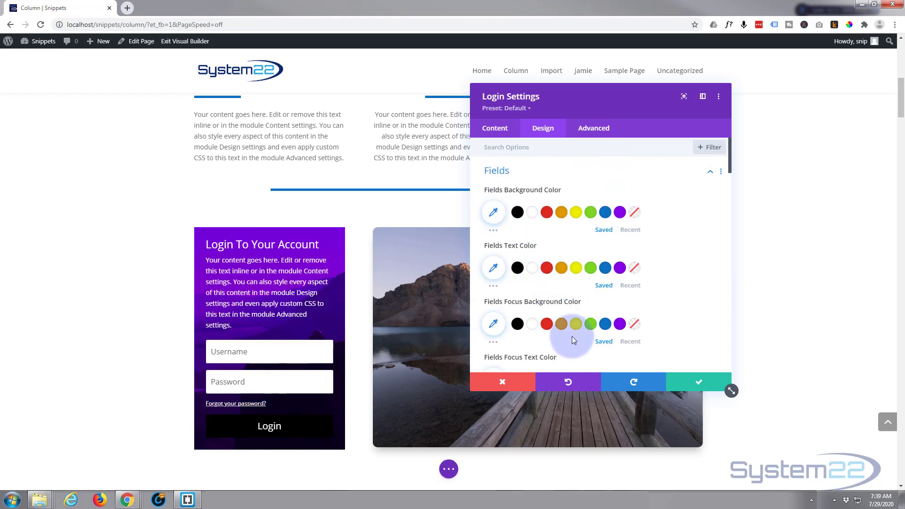
pyautogui.scroll(-3)
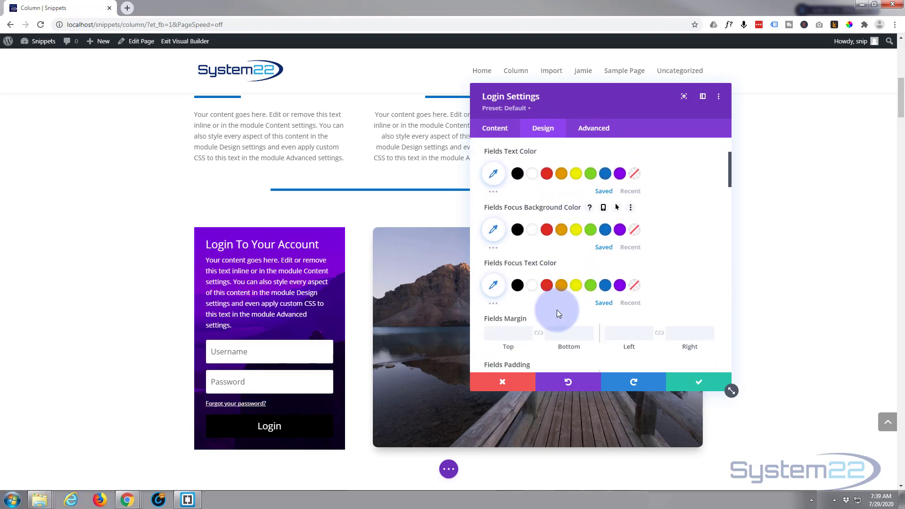
pyautogui.scroll(-3)
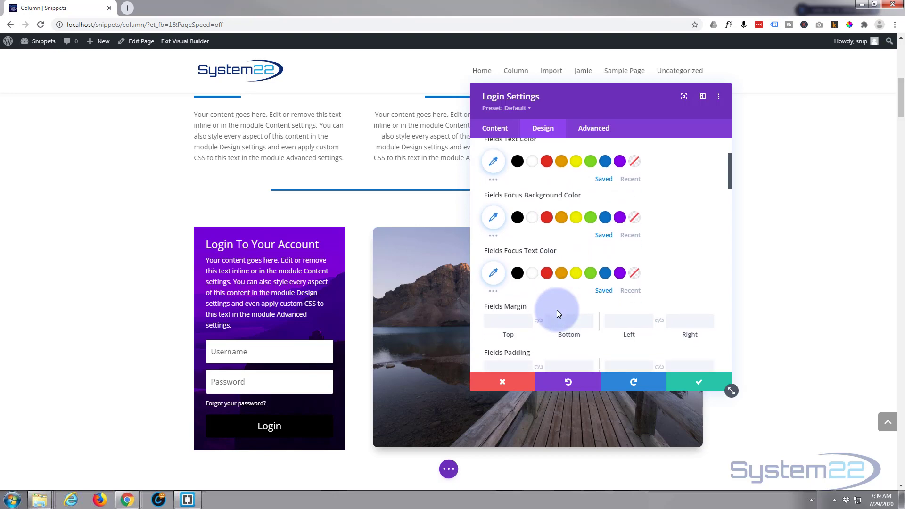
pyautogui.scroll(-3)
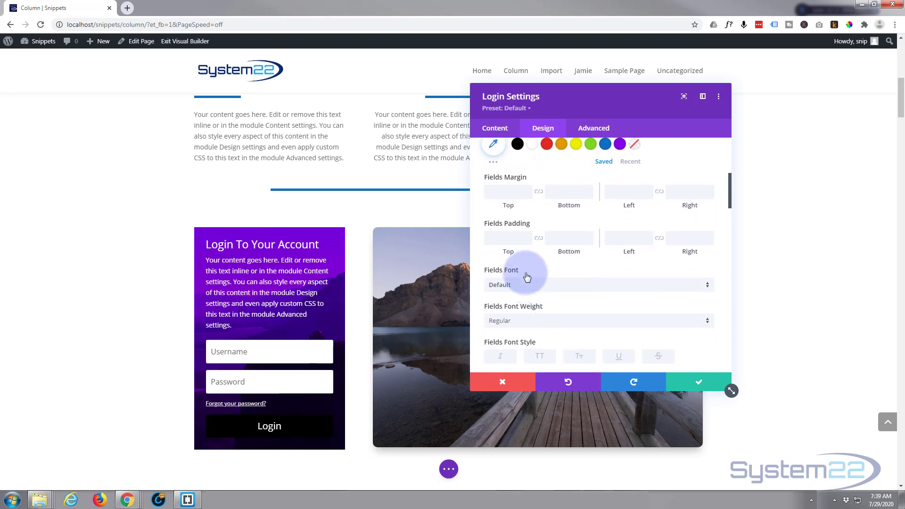
pyautogui.scroll(-3)
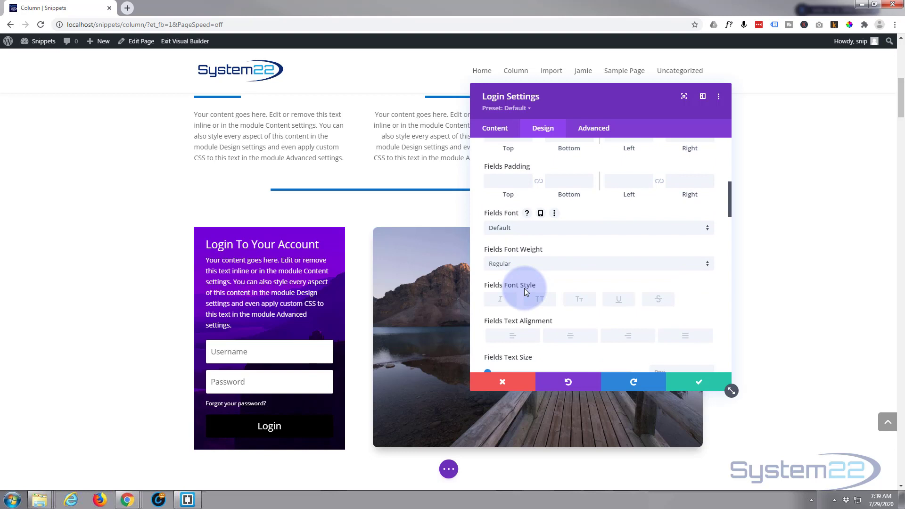
pyautogui.scroll(-3)
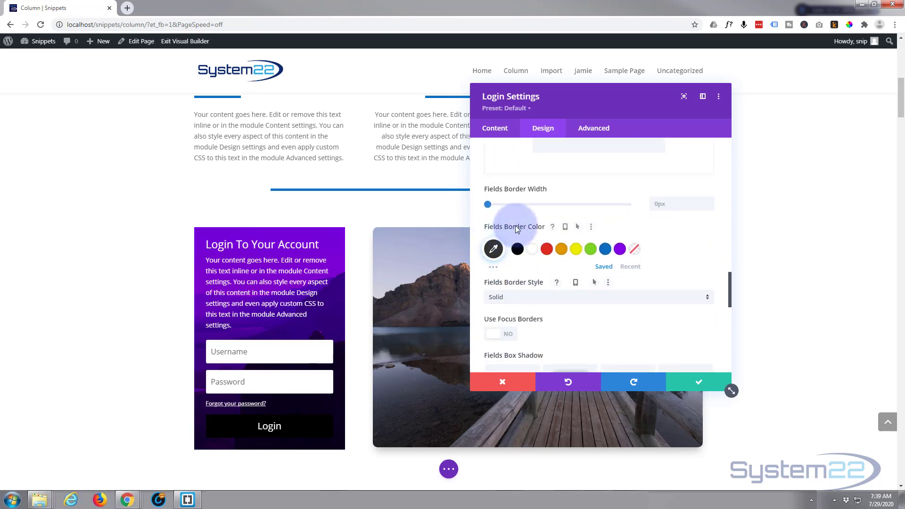
pyautogui.moveTo(537, 296)
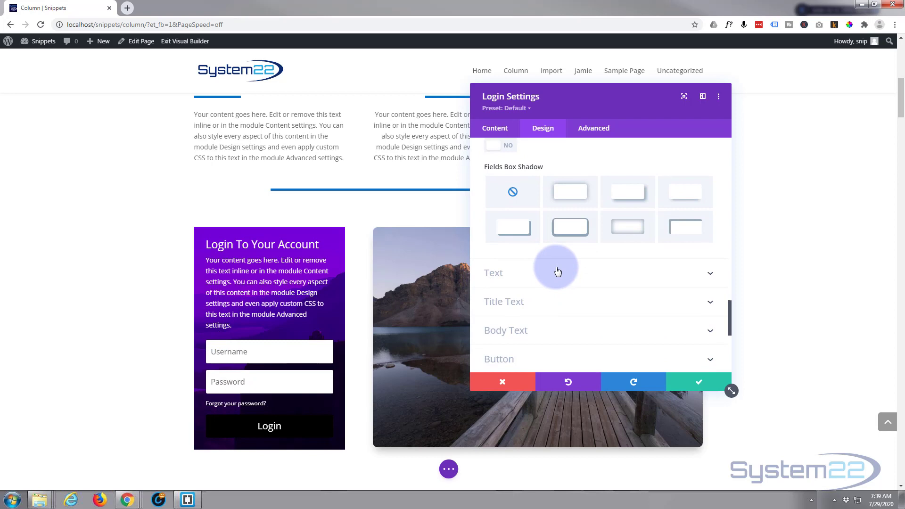
pyautogui.scroll(-3)
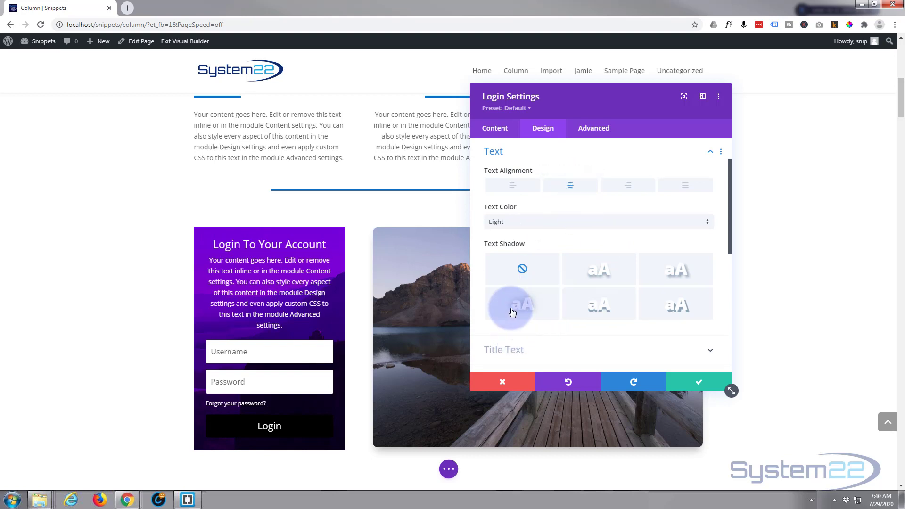
# - Keep Text Color as Light and scroll down to the Title Text group
pyautogui.click(597, 221)
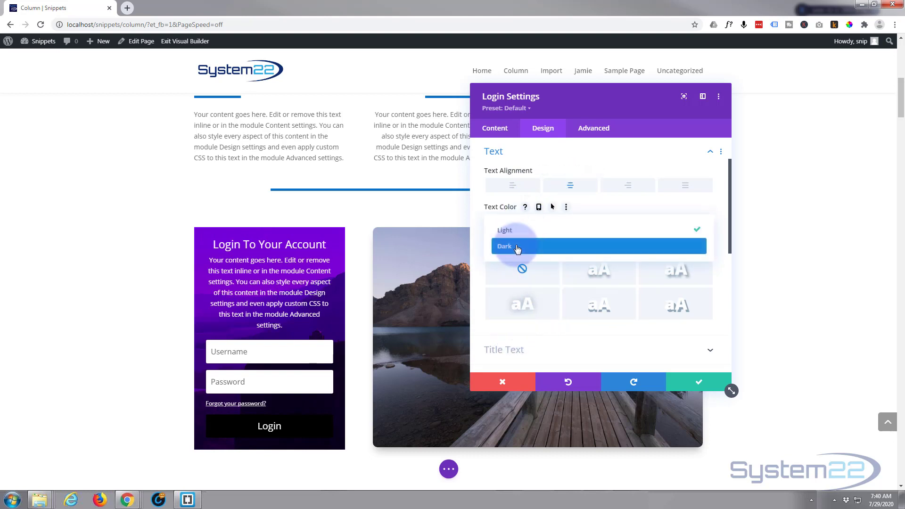
pyautogui.click(517, 246)
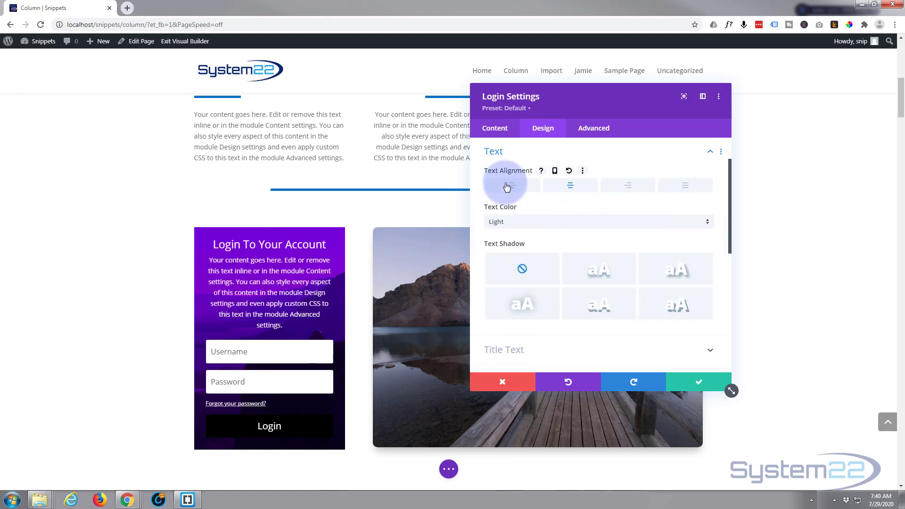
pyautogui.scroll(-3)
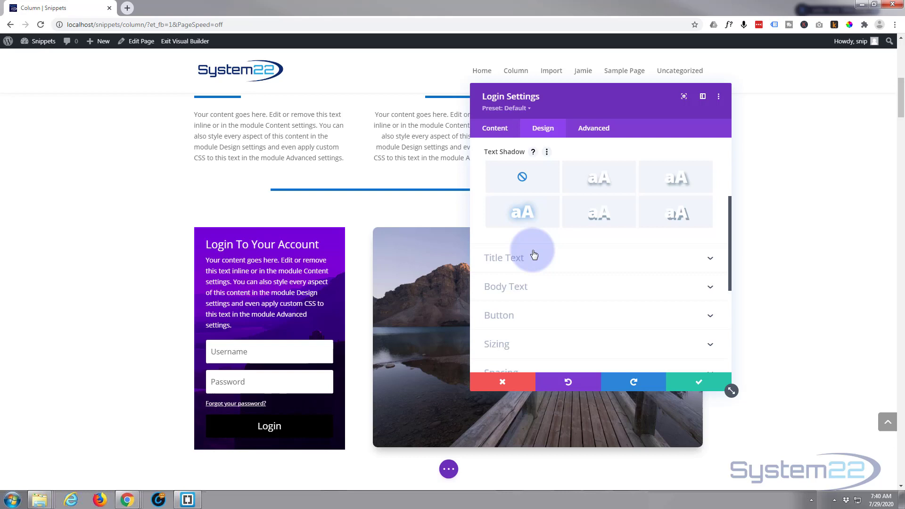
pyautogui.scroll(-3)
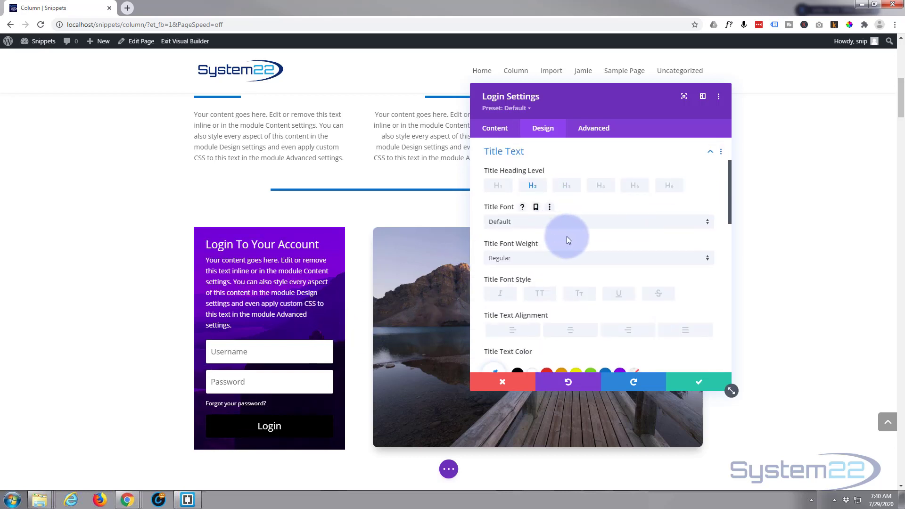
# - Make the title semi bold, all uppercase and smaller so it fits one line
pyautogui.click(597, 257)
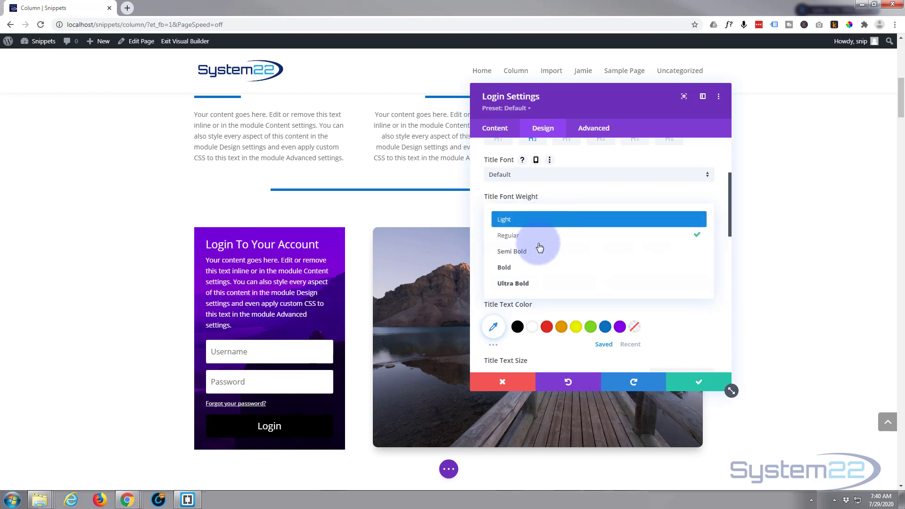
pyautogui.click(511, 251)
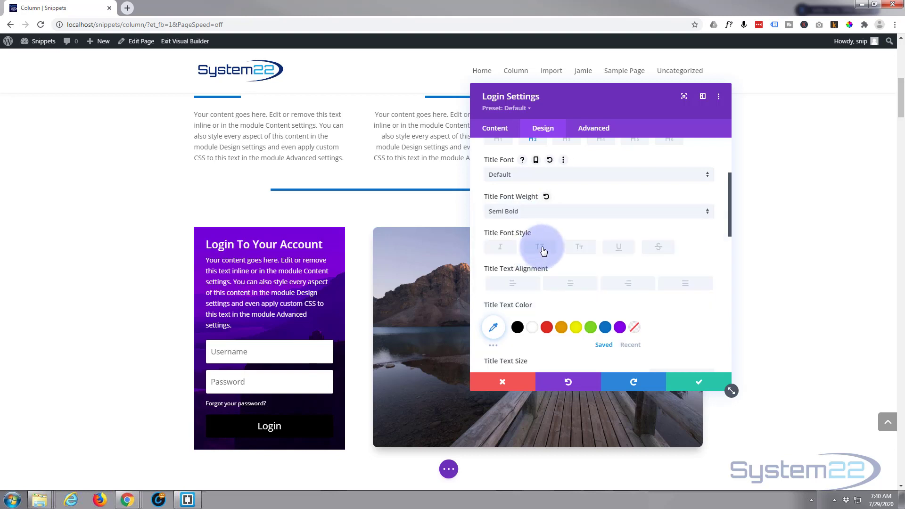
pyautogui.click(539, 246)
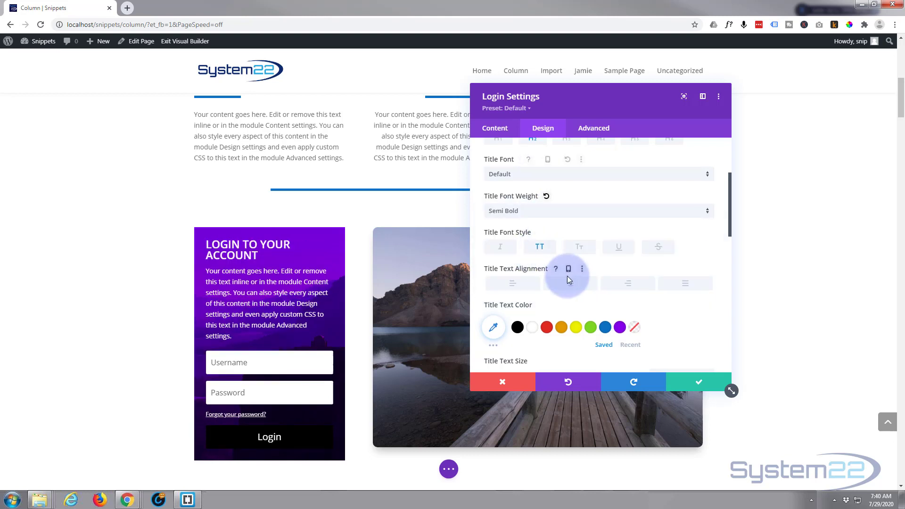
pyautogui.scroll(-3)
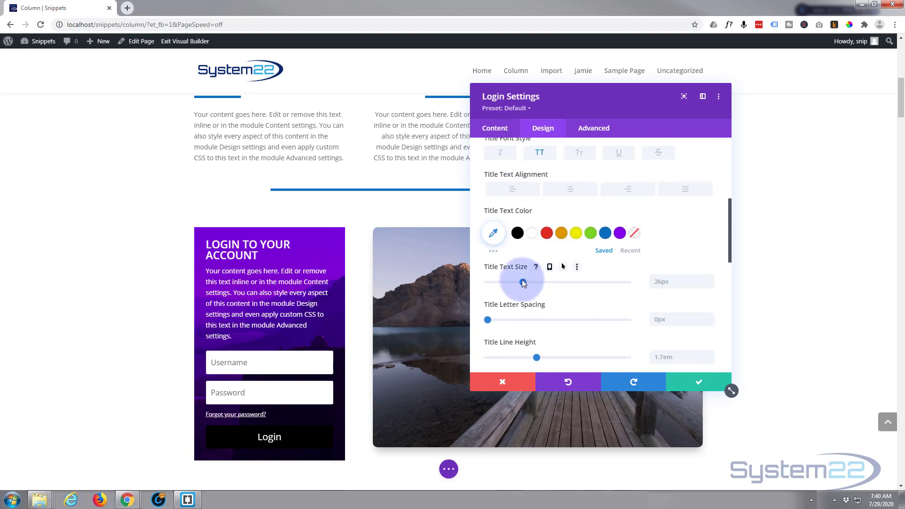
pyautogui.moveTo(522, 282); pyautogui.dragTo(514, 282)
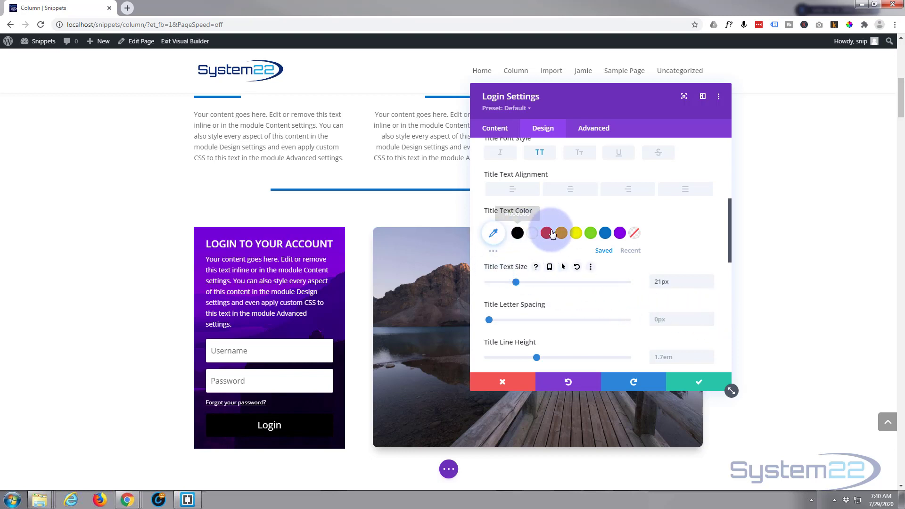
# - Try an orange title colour, return it to white, and apply a subtle title text shadow preset
pyautogui.click(560, 233)
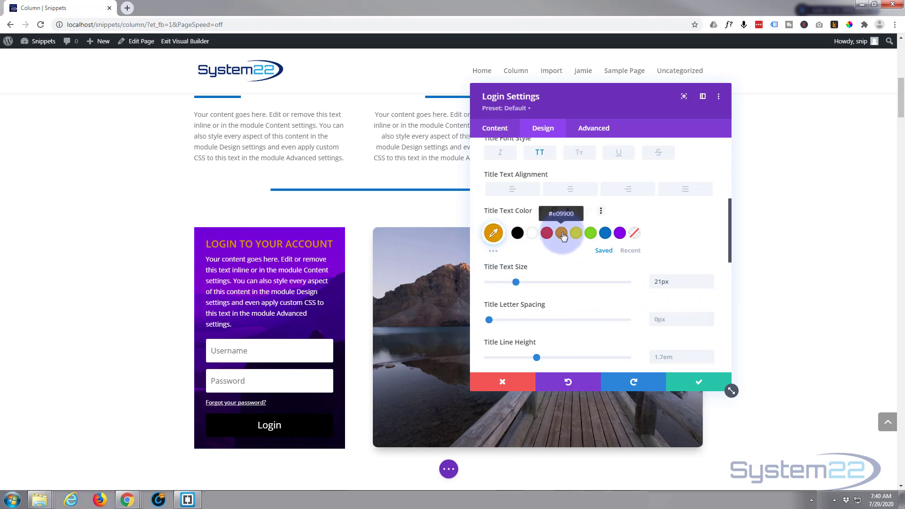
pyautogui.click(575, 233)
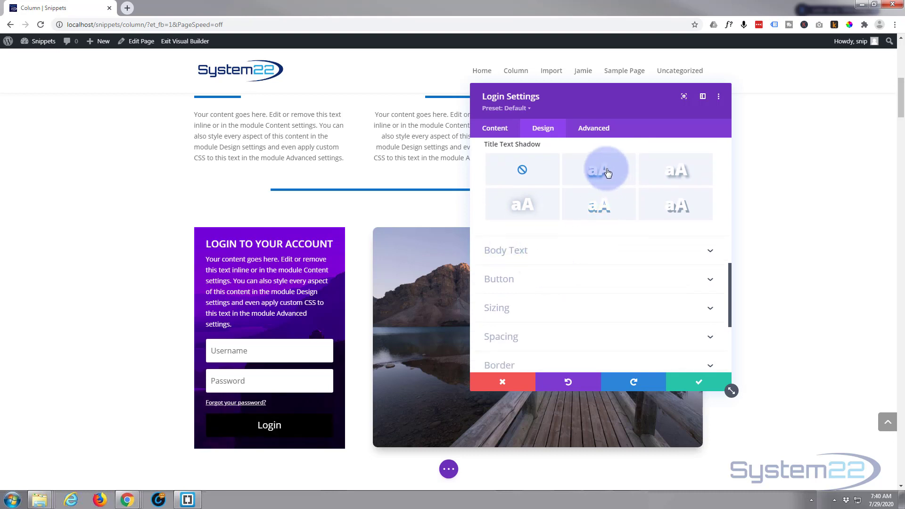
pyautogui.click(674, 169)
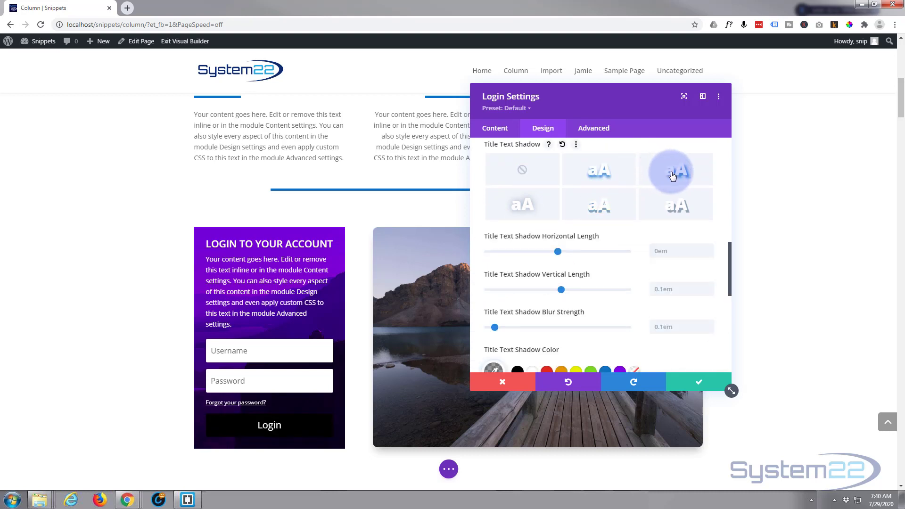
pyautogui.click(674, 168)
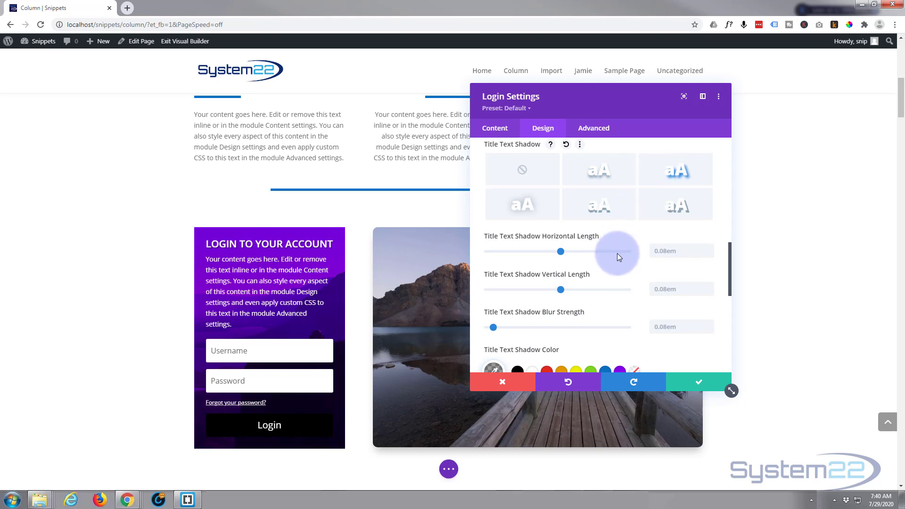
pyautogui.scroll(-3)
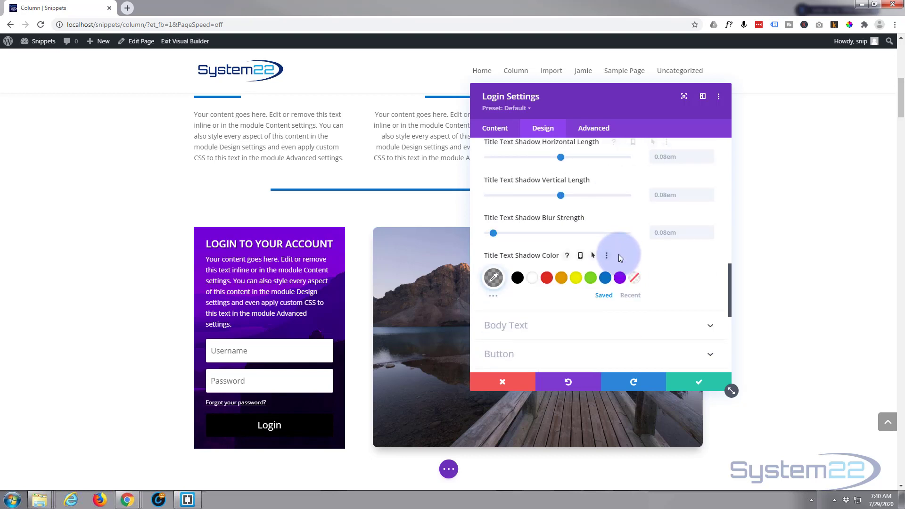
pyautogui.scroll(-3)
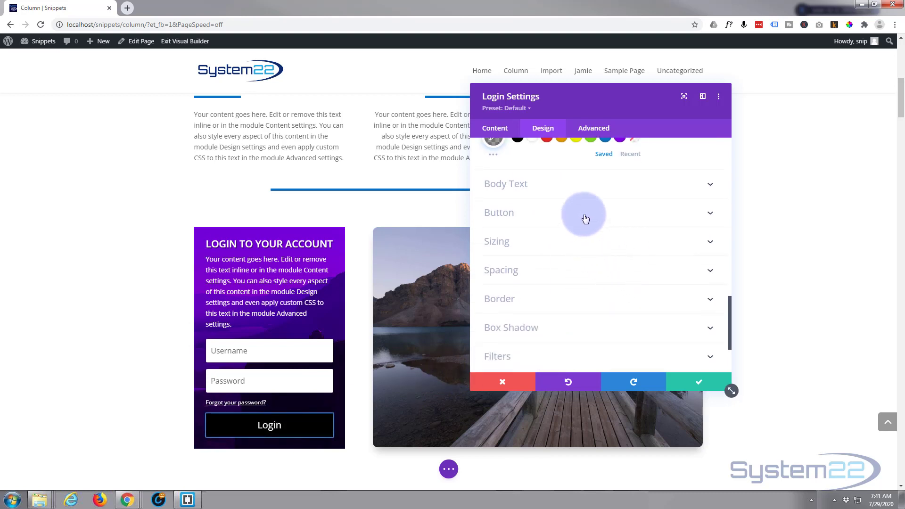
# - Enable custom button styles and give the login button a purple background and border
pyautogui.click(498, 212)
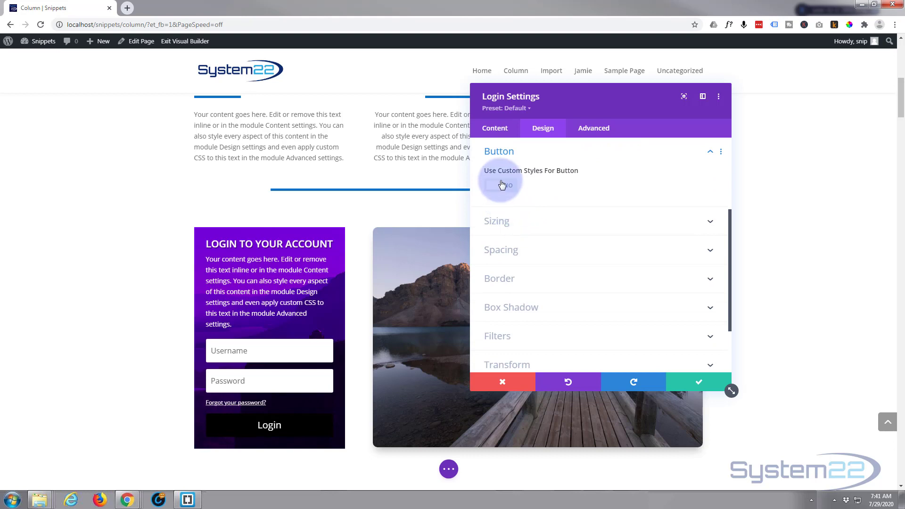
pyautogui.click(500, 186)
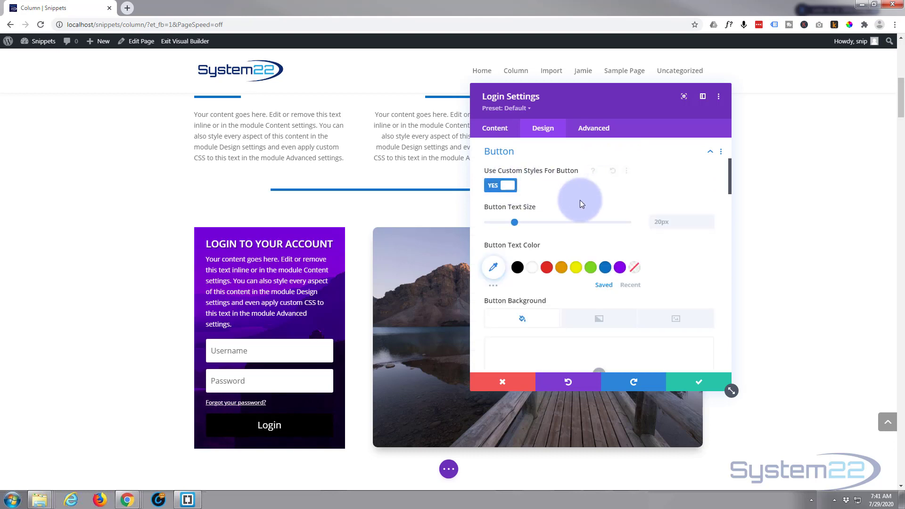
pyautogui.scroll(-3)
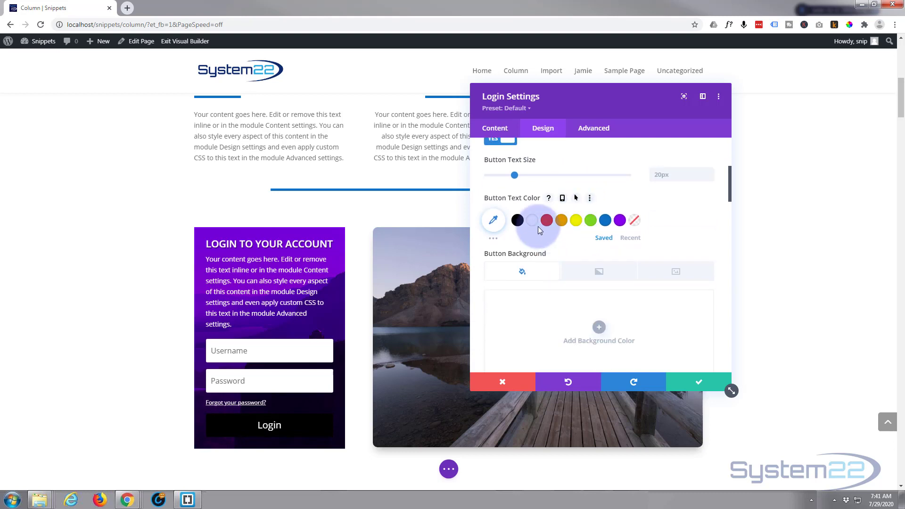
pyautogui.scroll(-3)
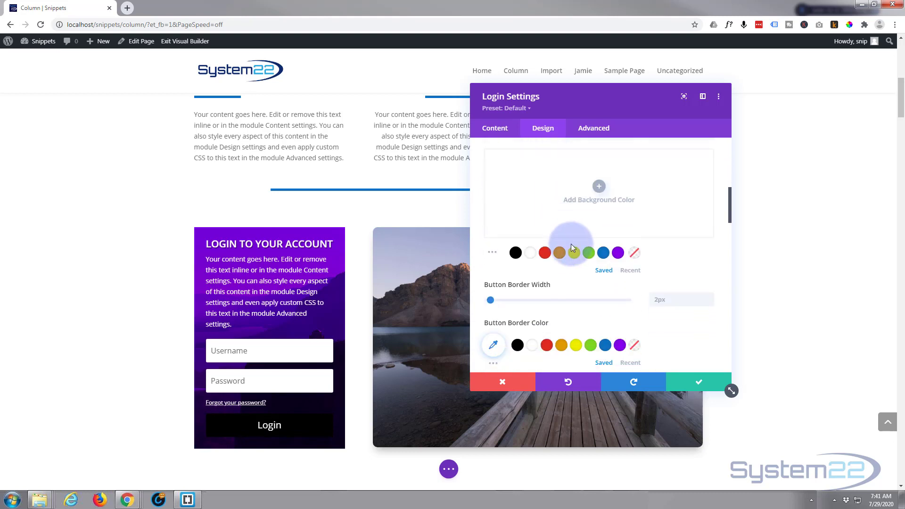
pyautogui.click(618, 345)
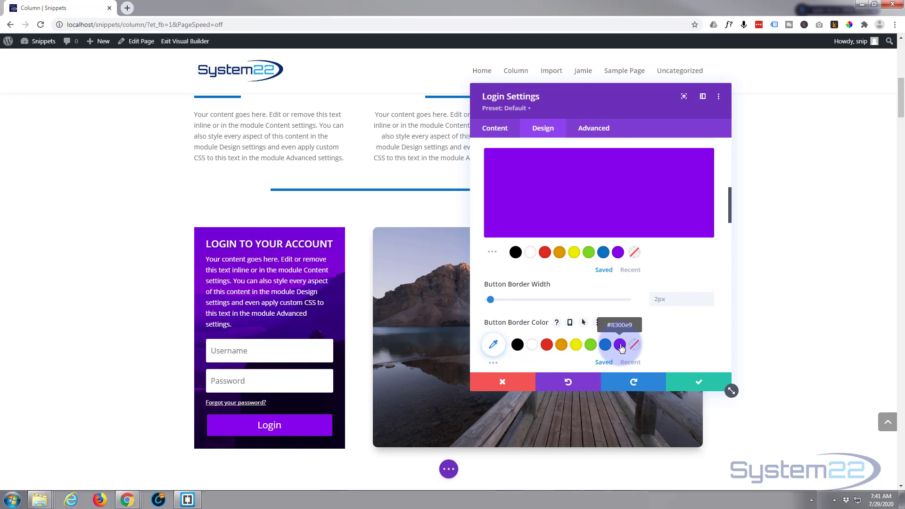
pyautogui.click(517, 345)
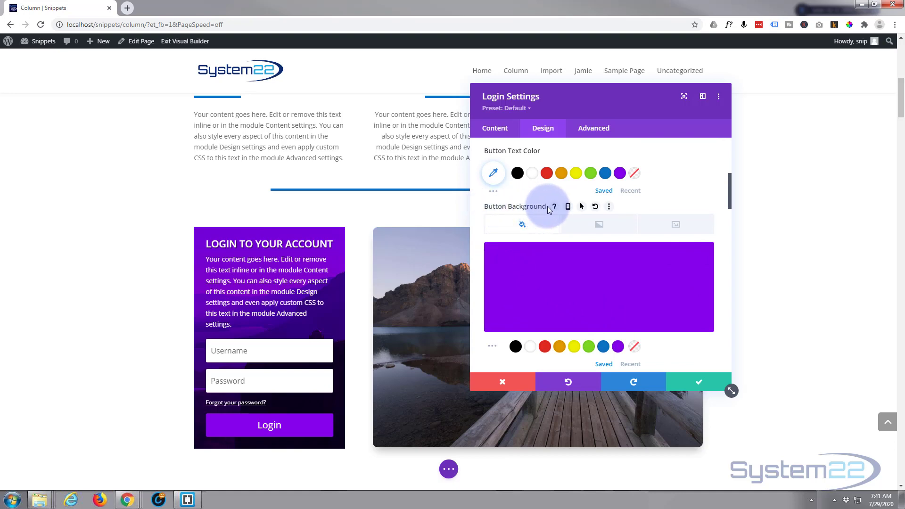
# - Set a separate, darker purple button background for the hover state
pyautogui.click(567, 206)
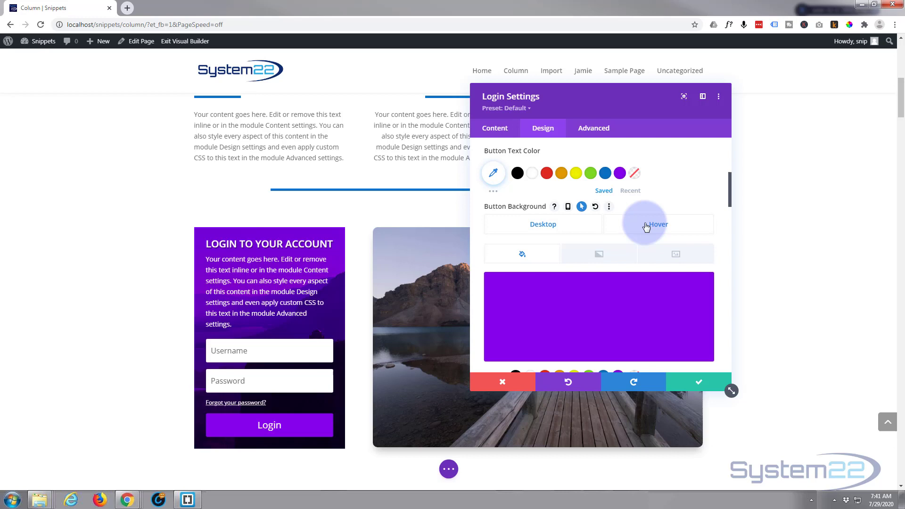
pyautogui.click(543, 224)
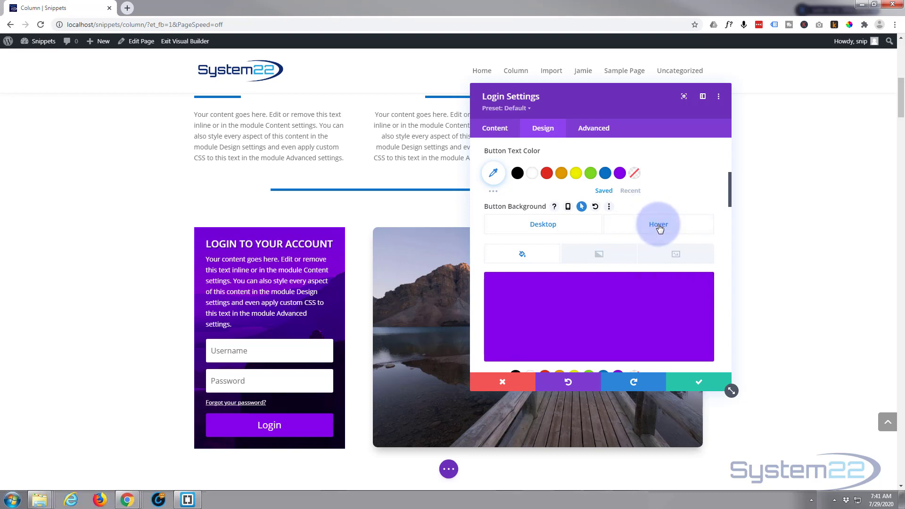
pyautogui.click(657, 224)
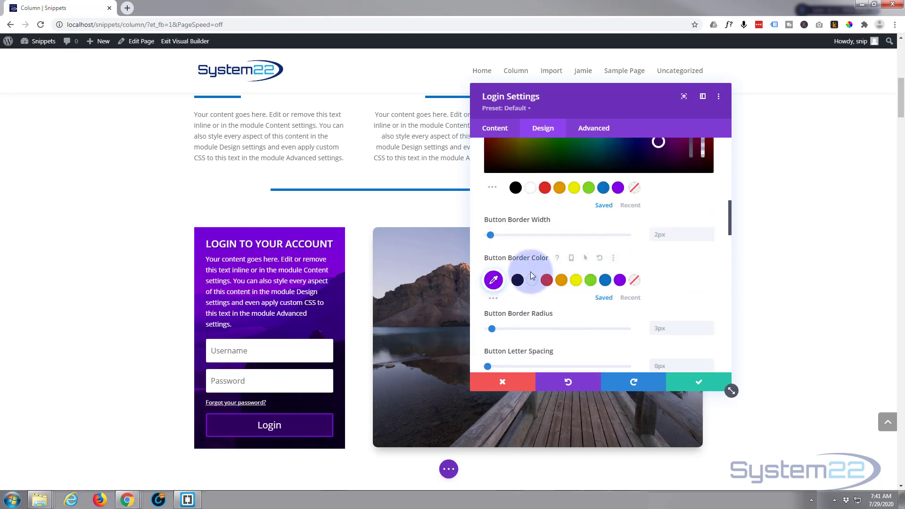
# - Switch Show Button Icon to NO so the login button has no icon
pyautogui.scroll(-3)
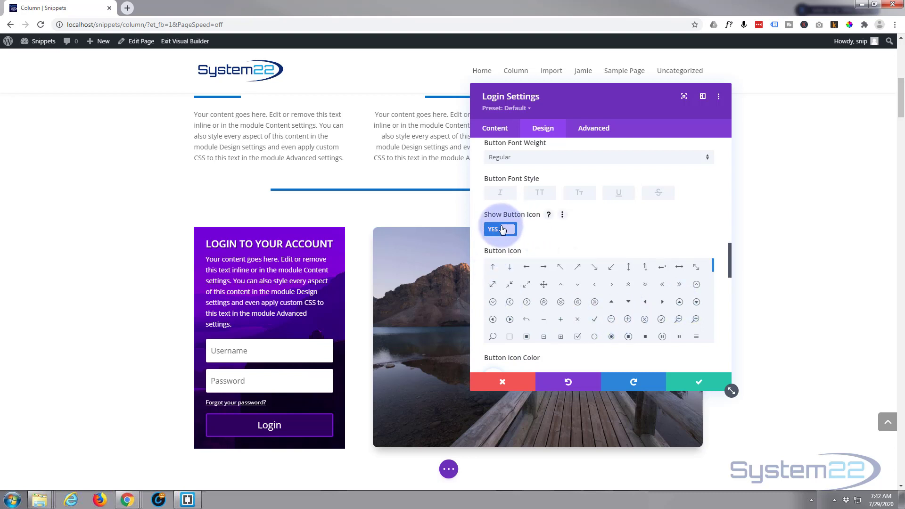
pyautogui.click(500, 228)
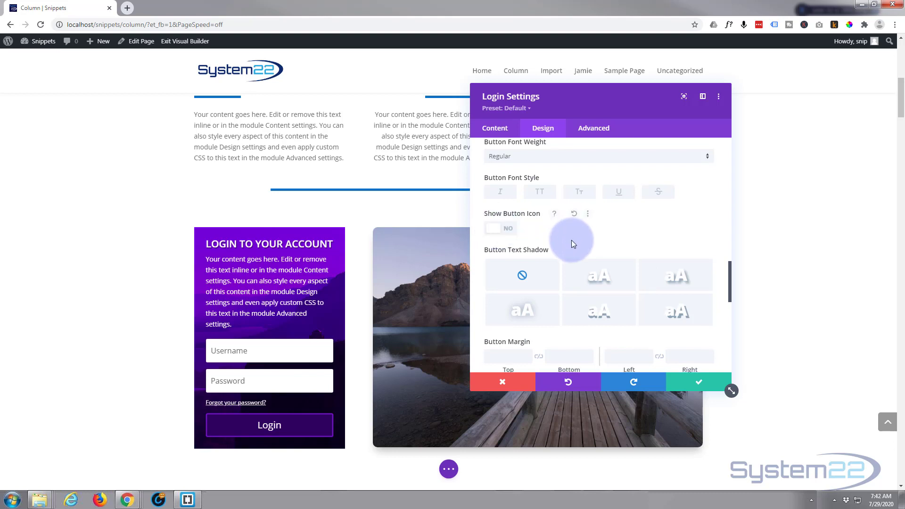
pyautogui.scroll(-3)
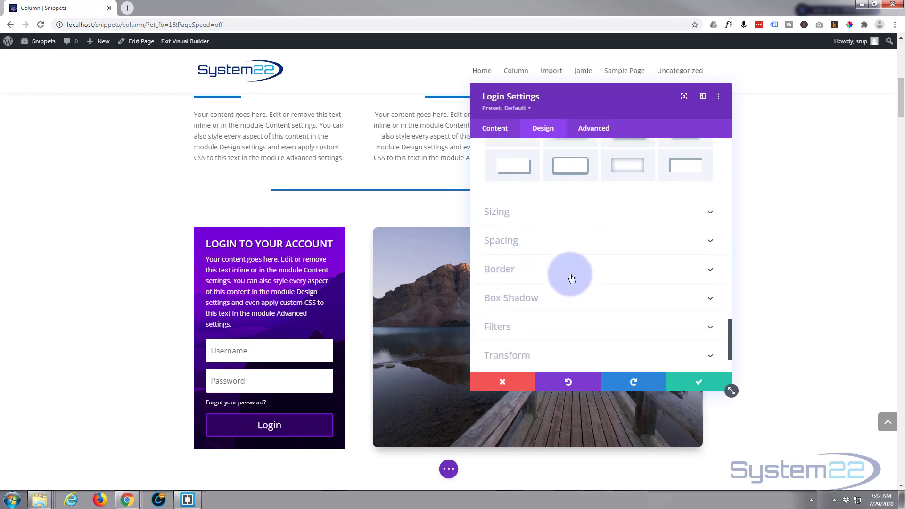
pyautogui.moveTo(558, 210)
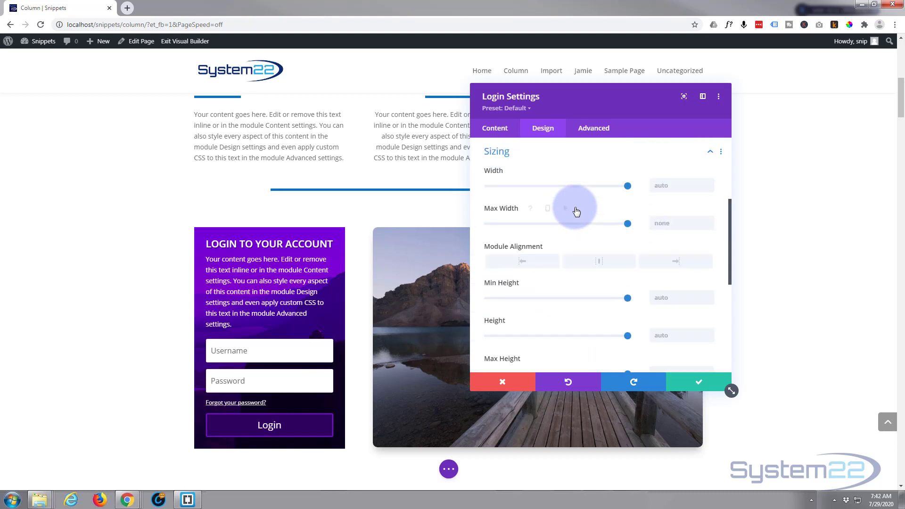
pyautogui.moveTo(628, 186); pyautogui.dragTo(606, 186)
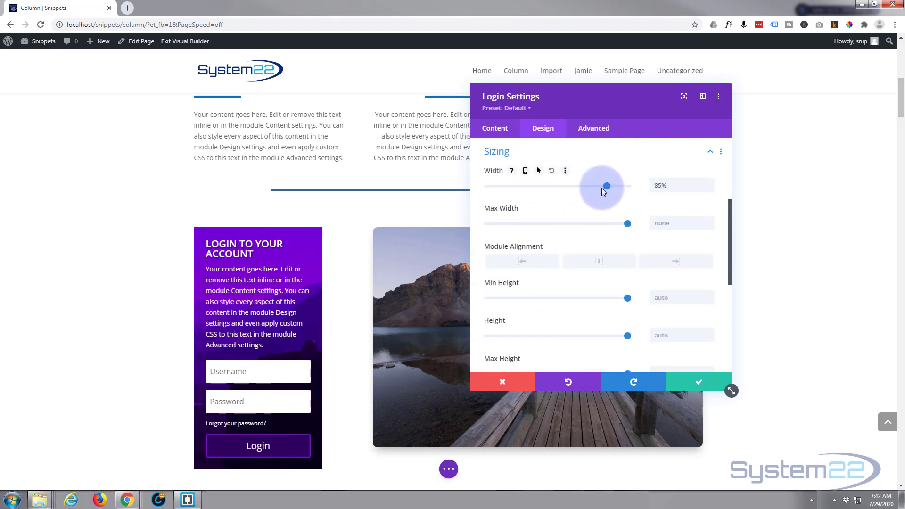
pyautogui.moveTo(606, 186); pyautogui.dragTo(595, 186)
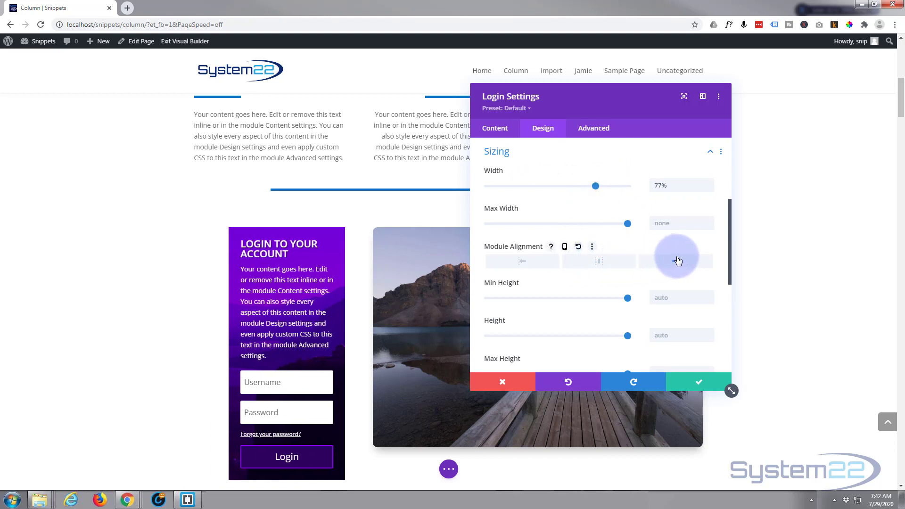
pyautogui.moveTo(596, 185); pyautogui.dragTo(595, 186)
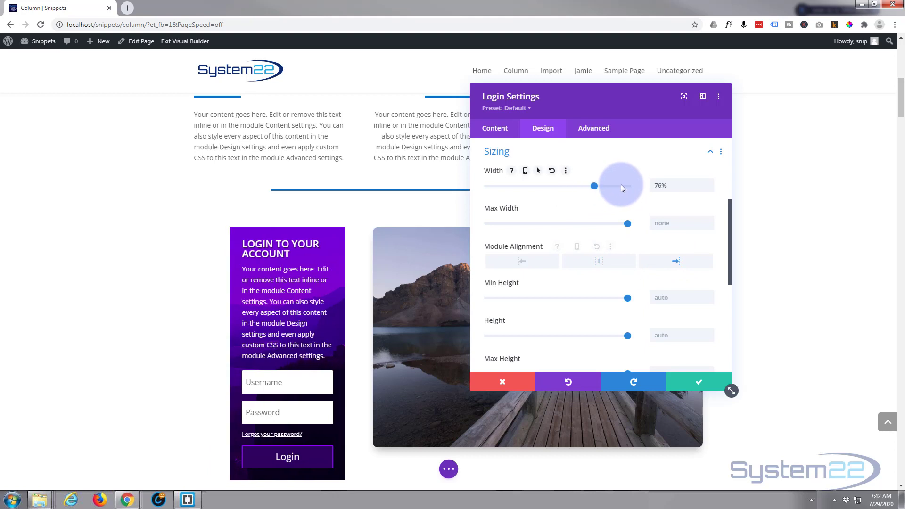
pyautogui.moveTo(594, 186); pyautogui.dragTo(627, 186)
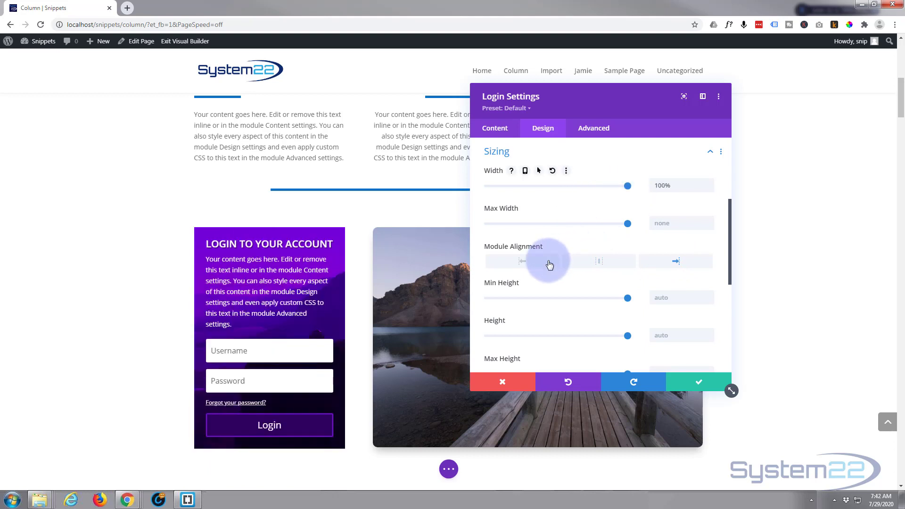
pyautogui.click(519, 261)
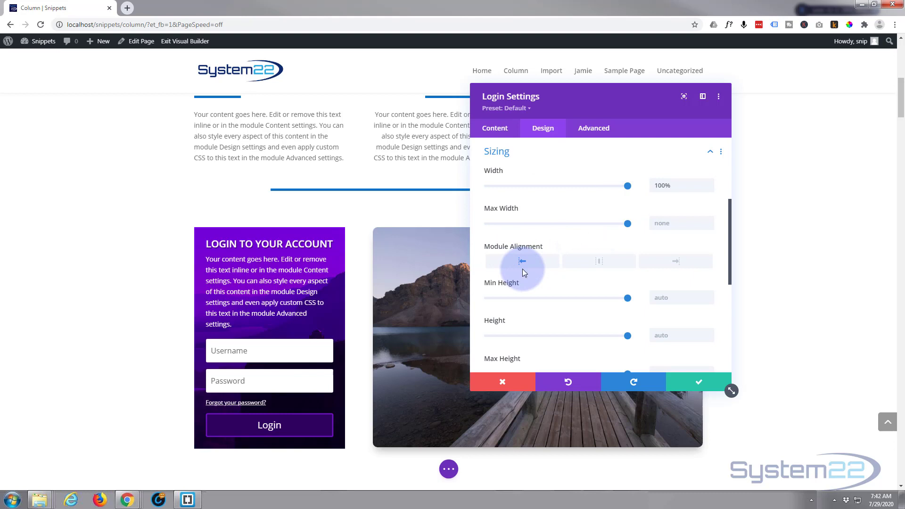
# - Expand the Spacing section showing the module's empty margin and padding fields
pyautogui.scroll(-3)
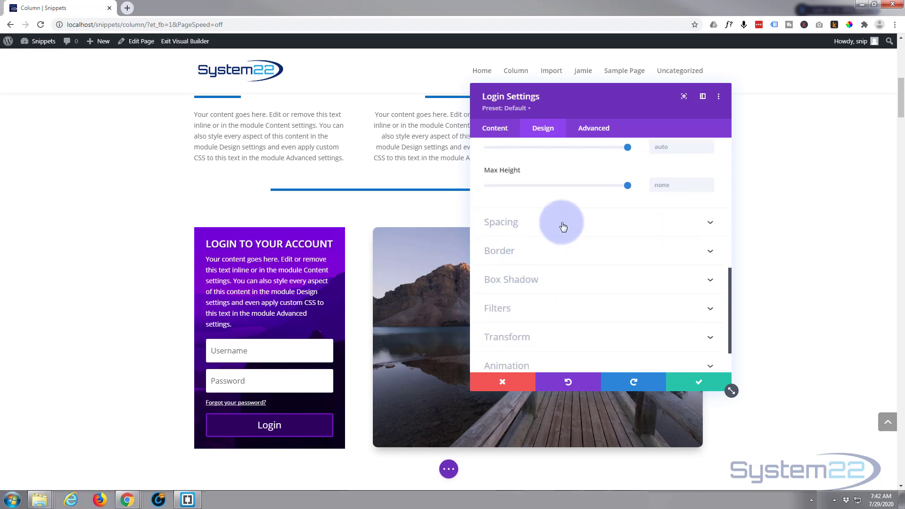
pyautogui.moveTo(351, 362)
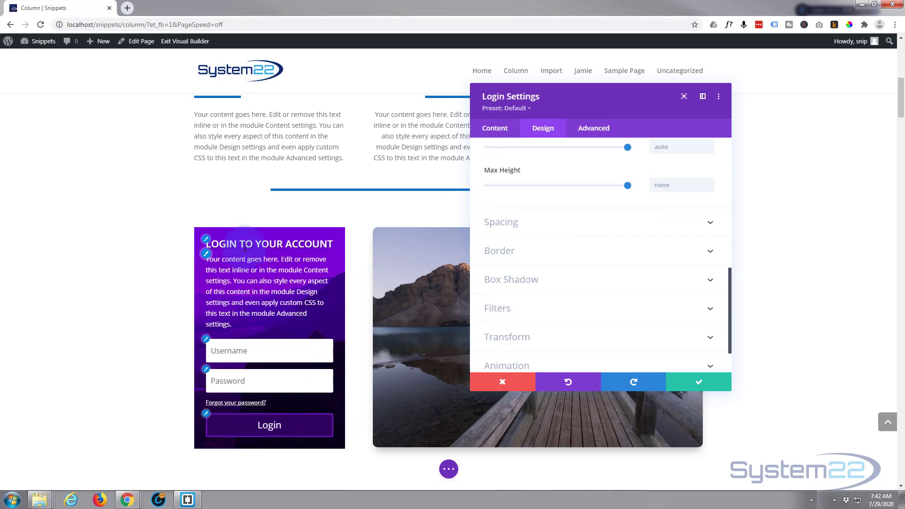
pyautogui.click(501, 222)
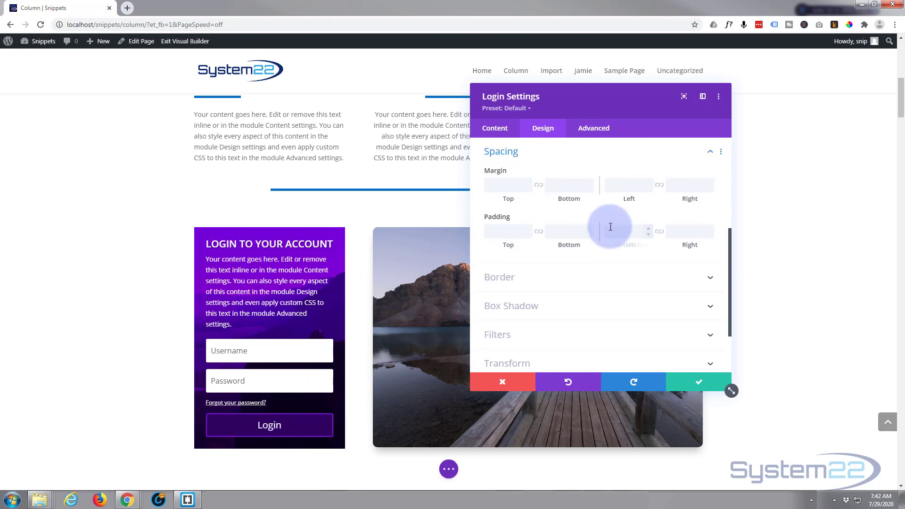
pyautogui.moveTo(595, 280)
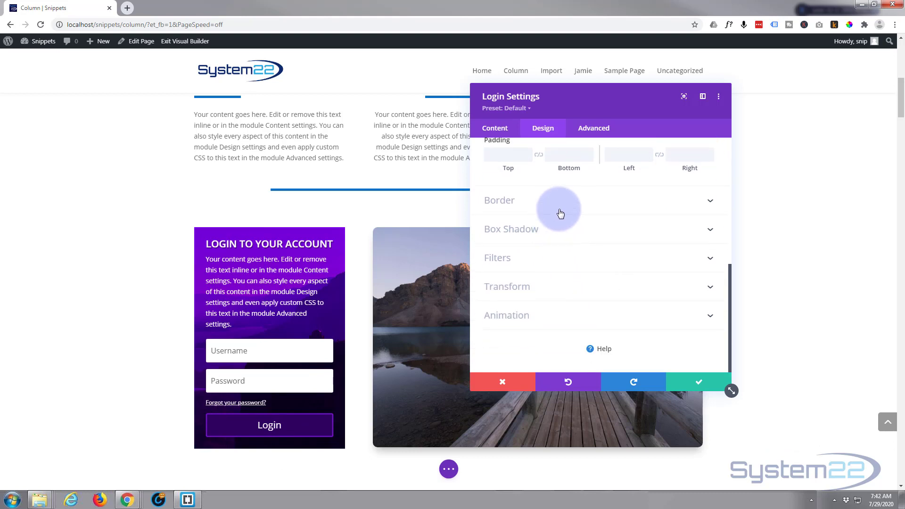
# - Set linked rounded corners to 70px, then settle on 10px for all corners
pyautogui.click(500, 200)
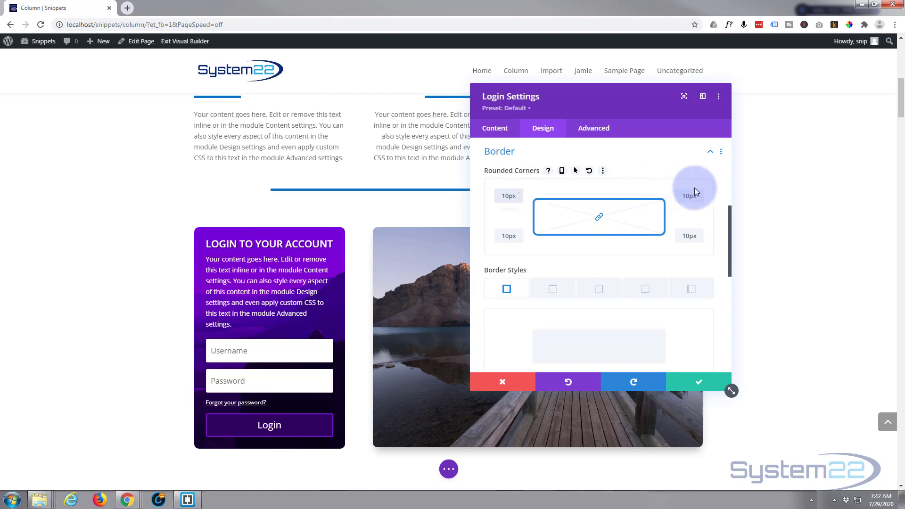
pyautogui.moveTo(599, 222)
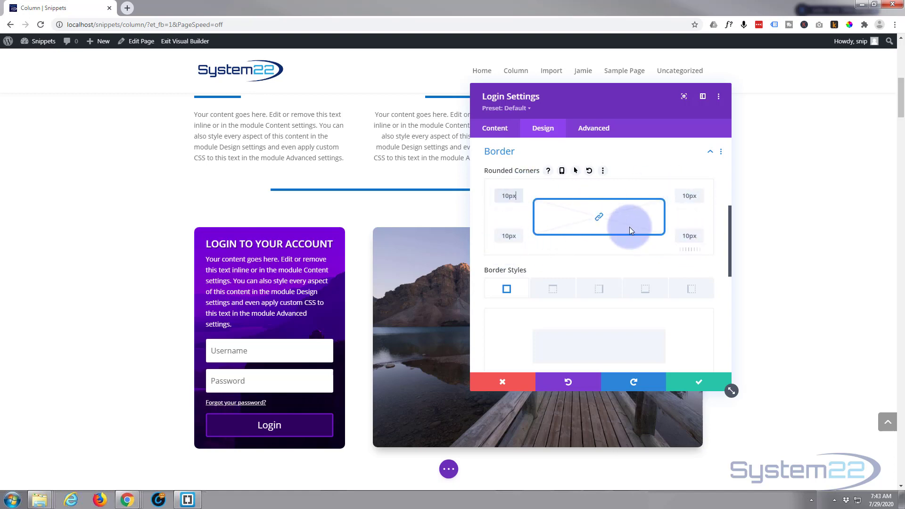
pyautogui.moveTo(674, 210)
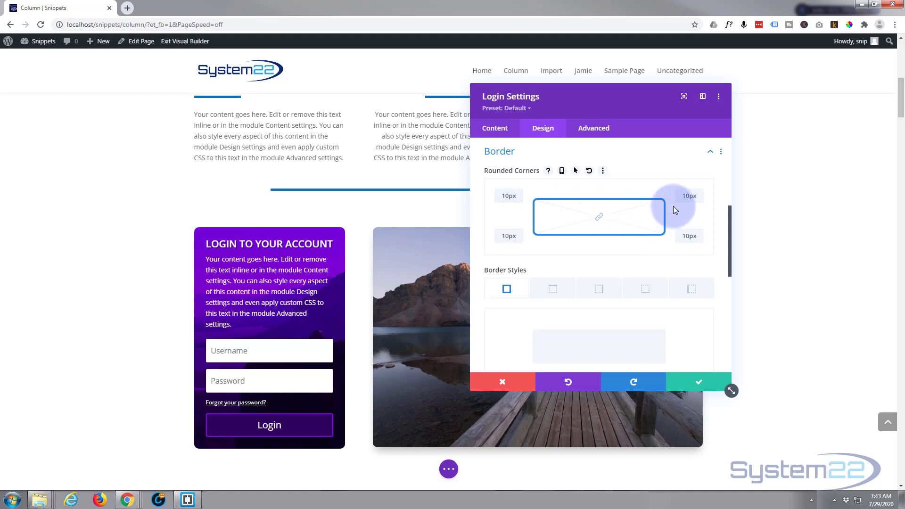
pyautogui.click(689, 196)
pyautogui.write('70')
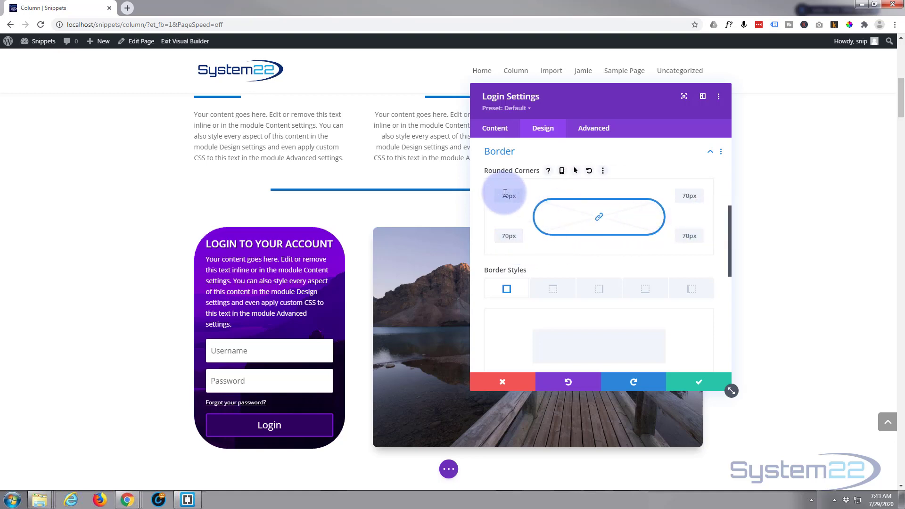
pyautogui.click(503, 195)
pyautogui.write('10')
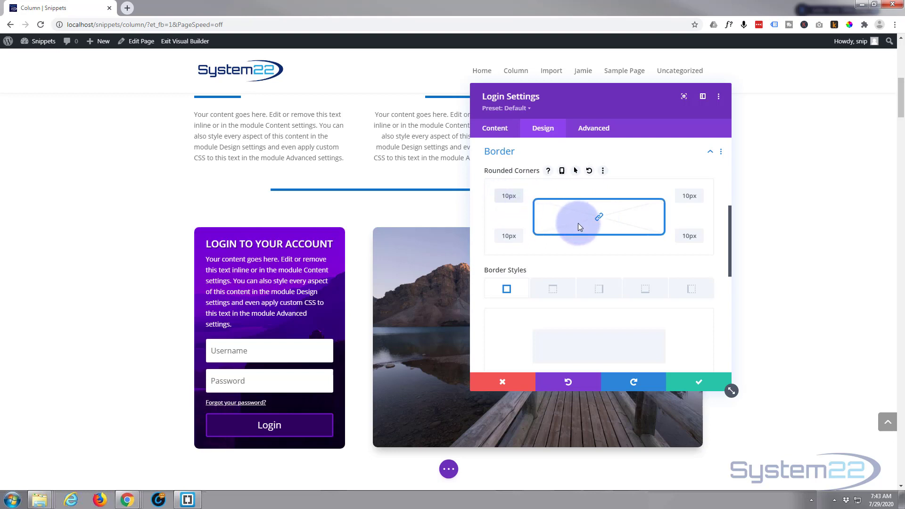
pyautogui.scroll(-3)
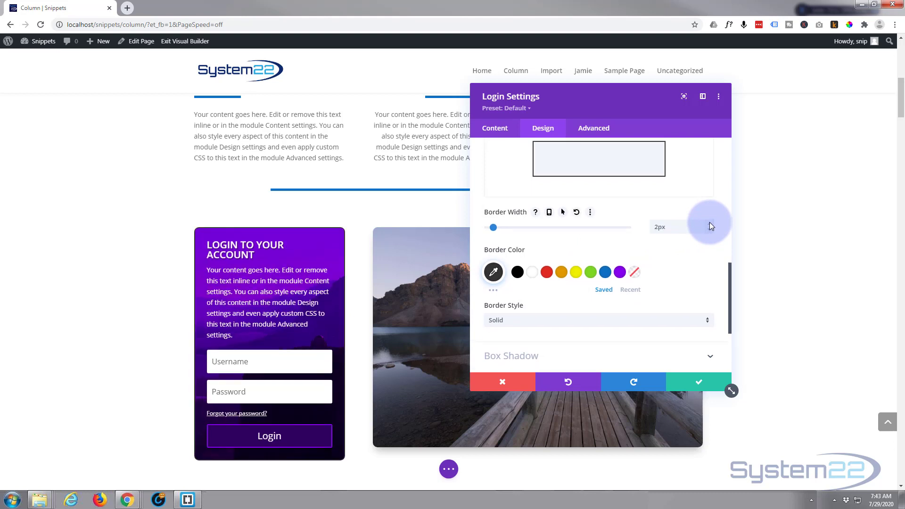
# - Try border colours and a 5px width, then shrink the border back down
pyautogui.click(619, 271)
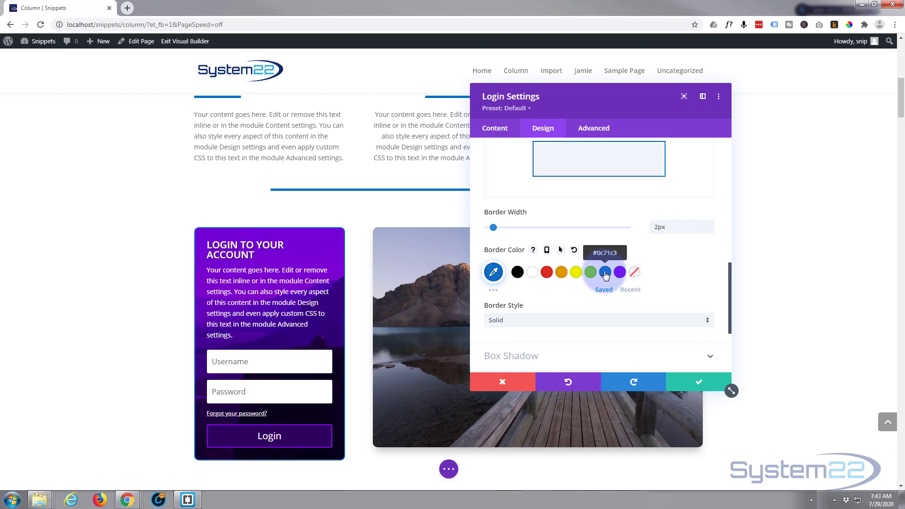
pyautogui.click(517, 271)
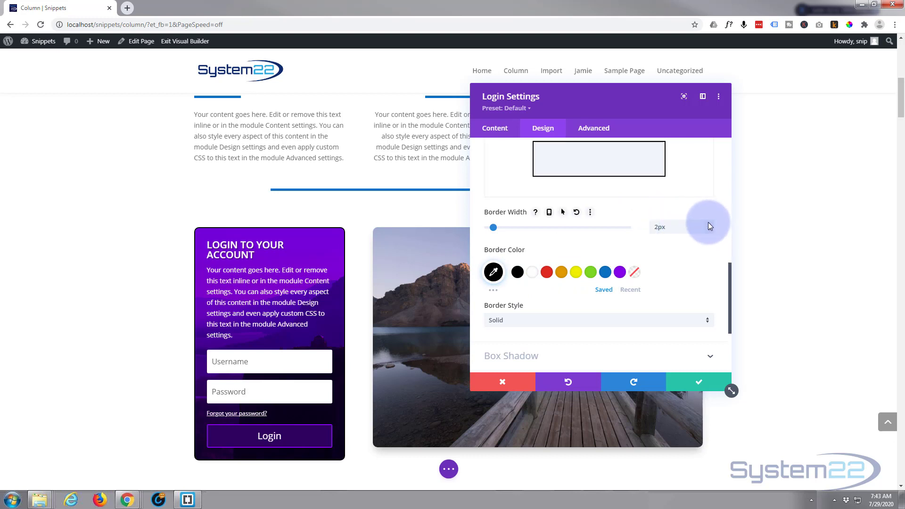
pyautogui.moveTo(493, 227); pyautogui.dragTo(500, 228)
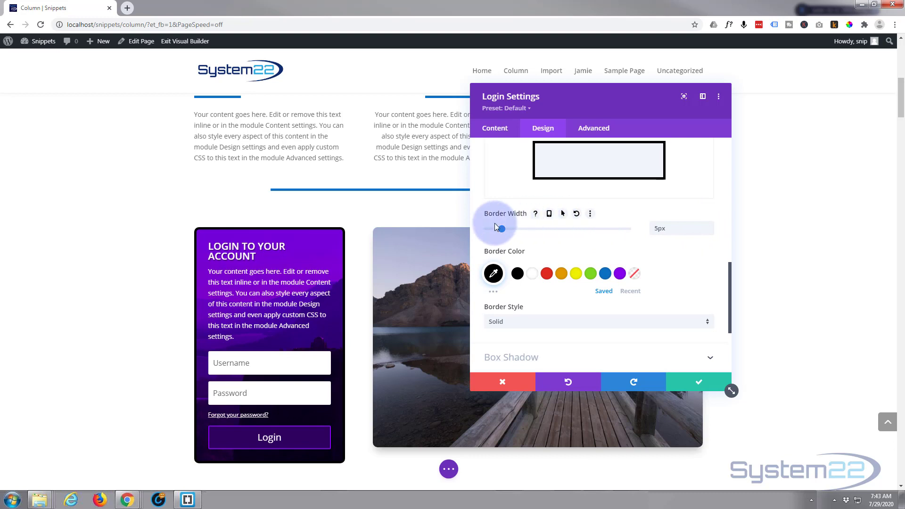
pyautogui.moveTo(501, 228); pyautogui.dragTo(487, 228)
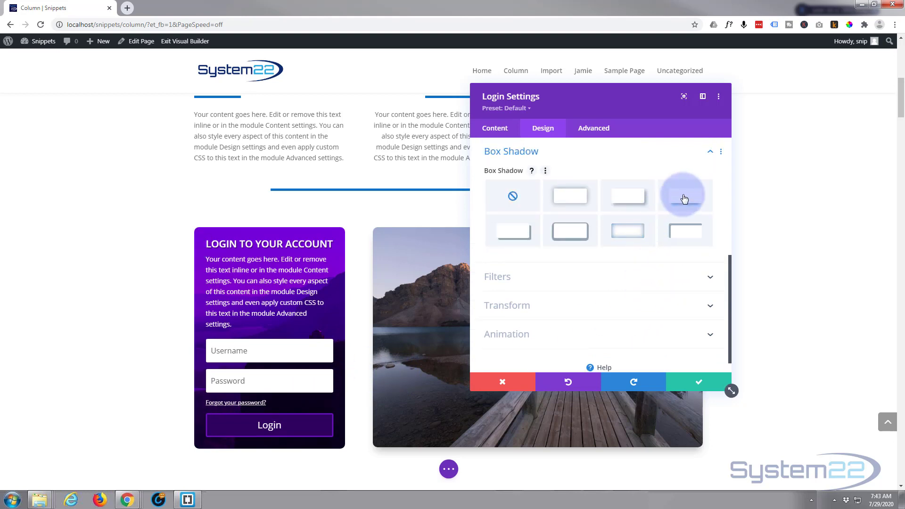
# - Apply a box shadow preset with 12px offset, 18px blur, outer shadow position
pyautogui.click(684, 195)
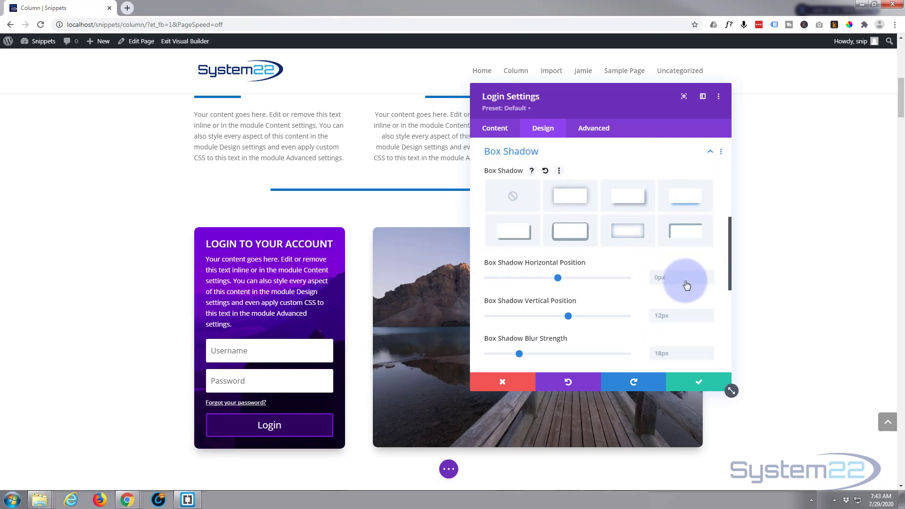
pyautogui.scroll(-3)
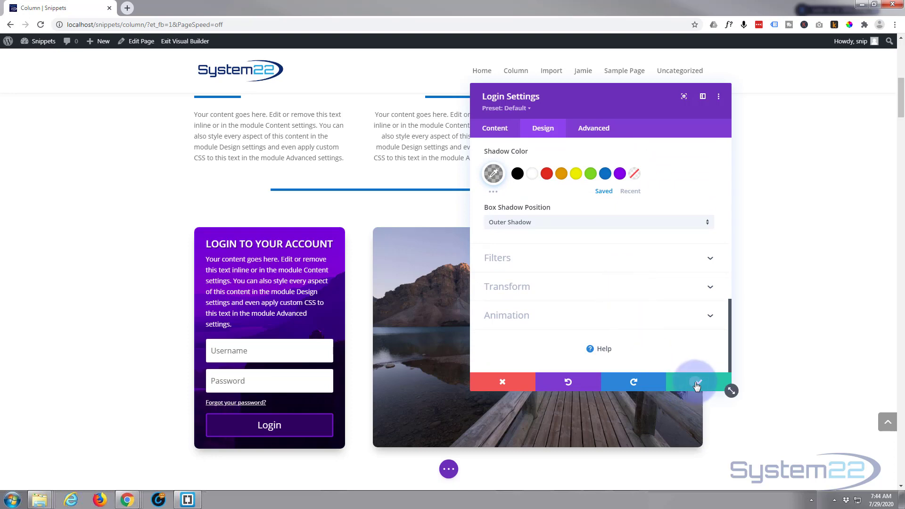
# - Confirm the module settings with the checkmark and exit the Visual Builder
pyautogui.click(696, 381)
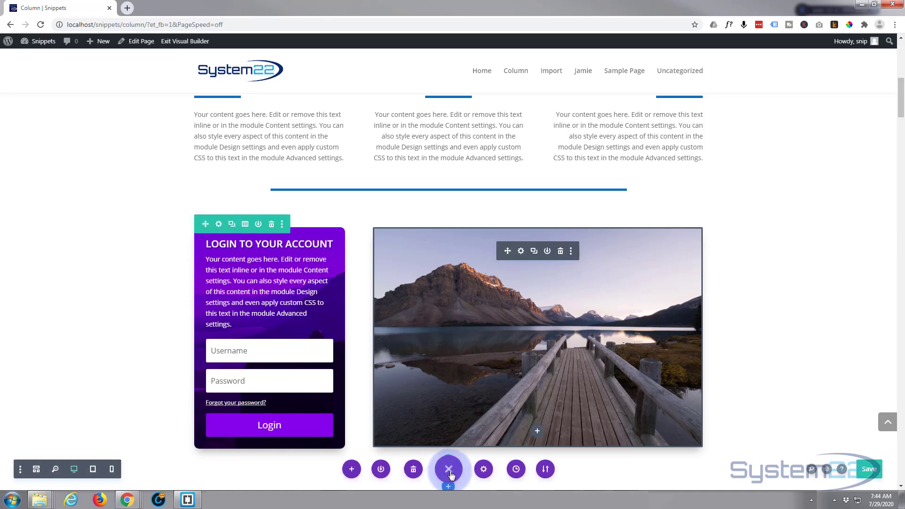
pyautogui.click(449, 469)
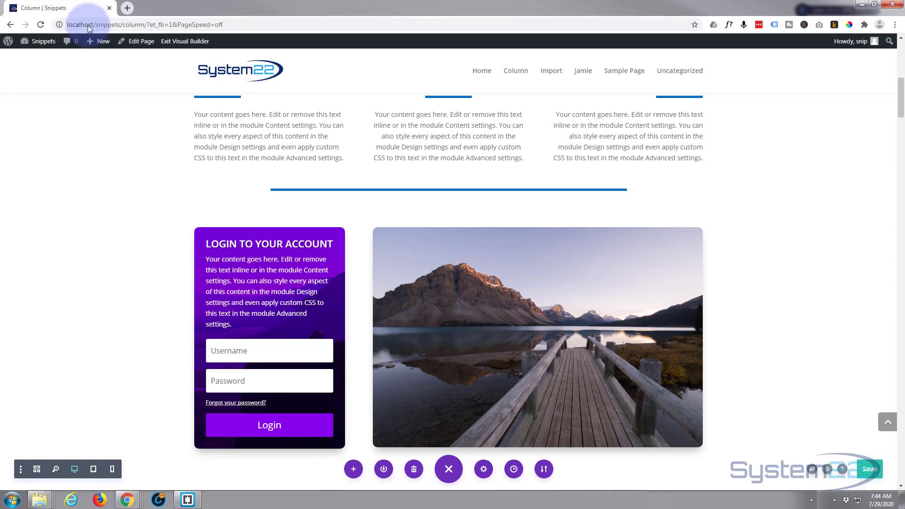
pyautogui.click(184, 41)
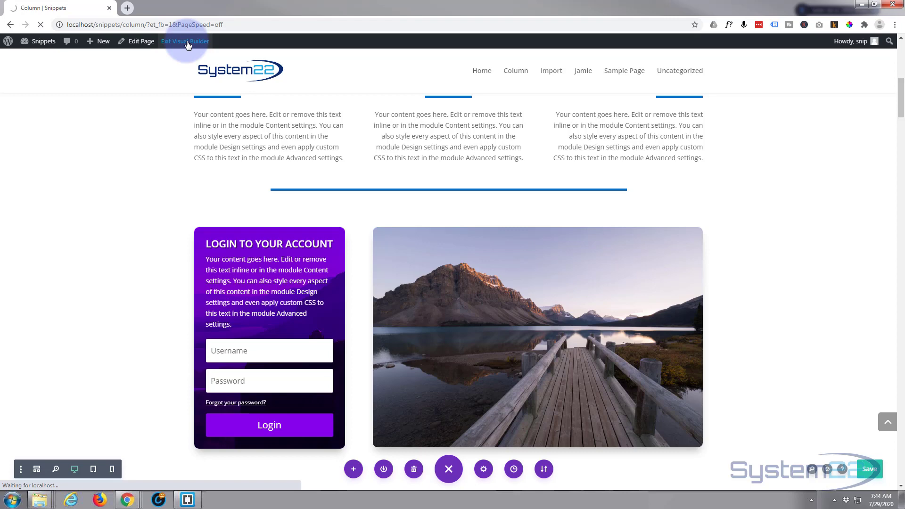
pyautogui.click(185, 40)
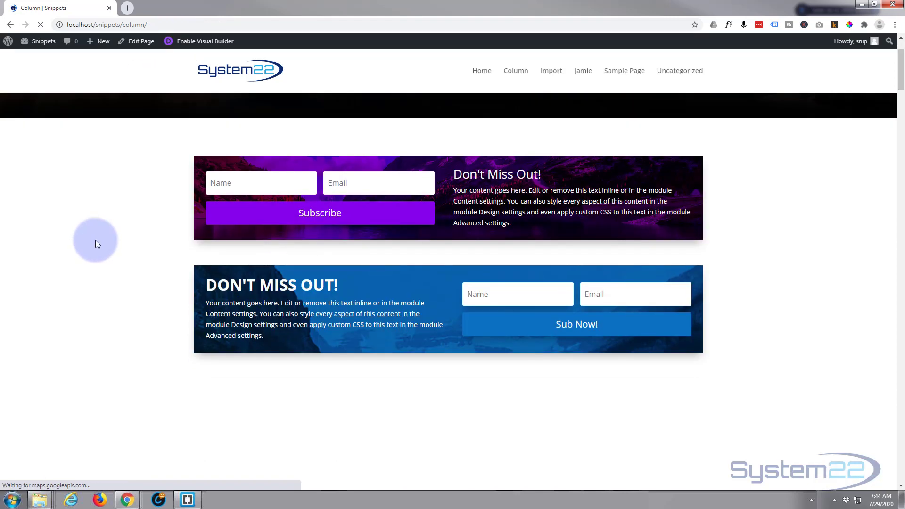
# - Scroll to the restyled login module on the live page and select the page address
pyautogui.scroll(-3)
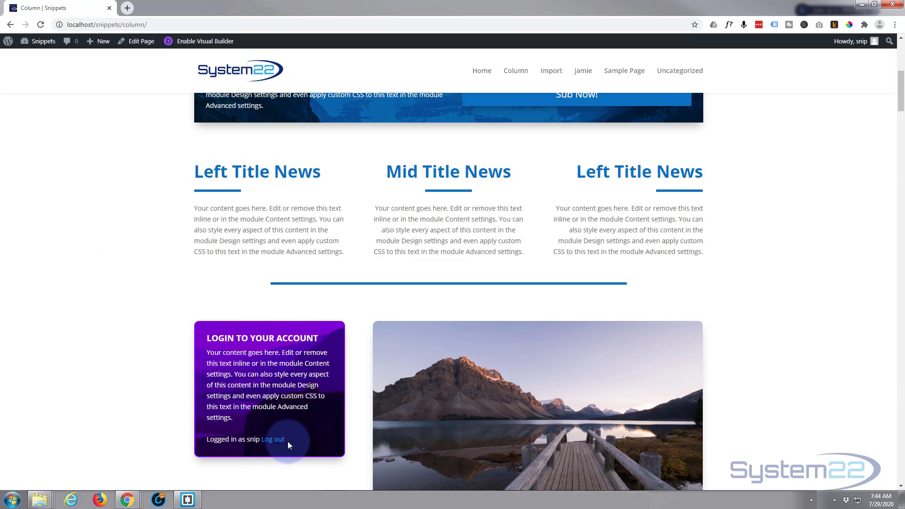
pyautogui.moveTo(157, 409)
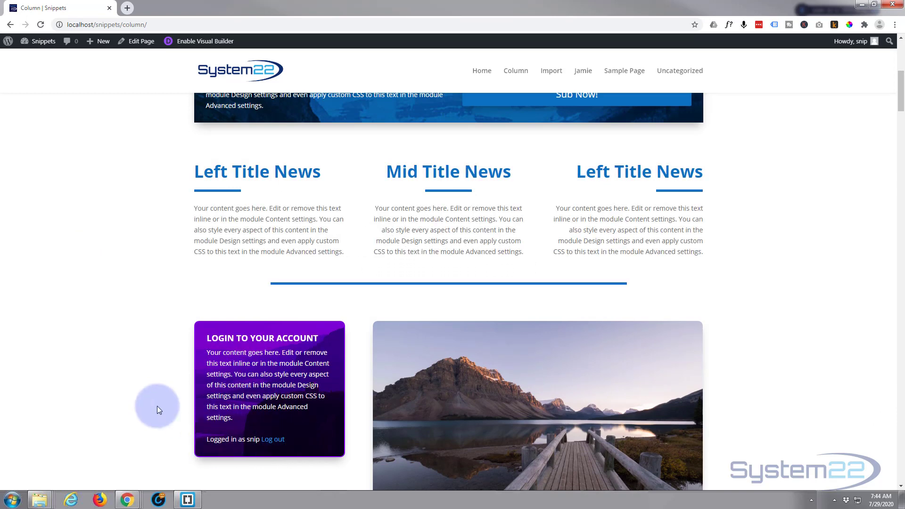
pyautogui.scroll(-3)
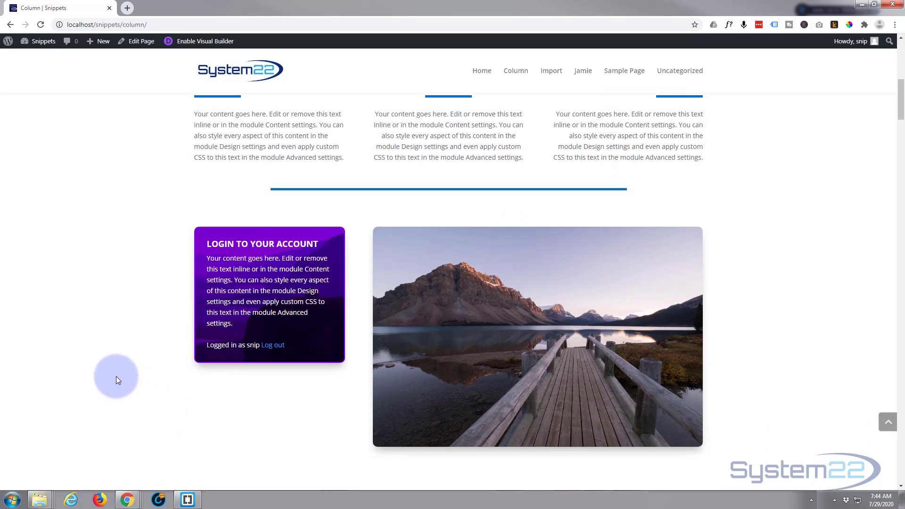
pyautogui.moveTo(115, 14)
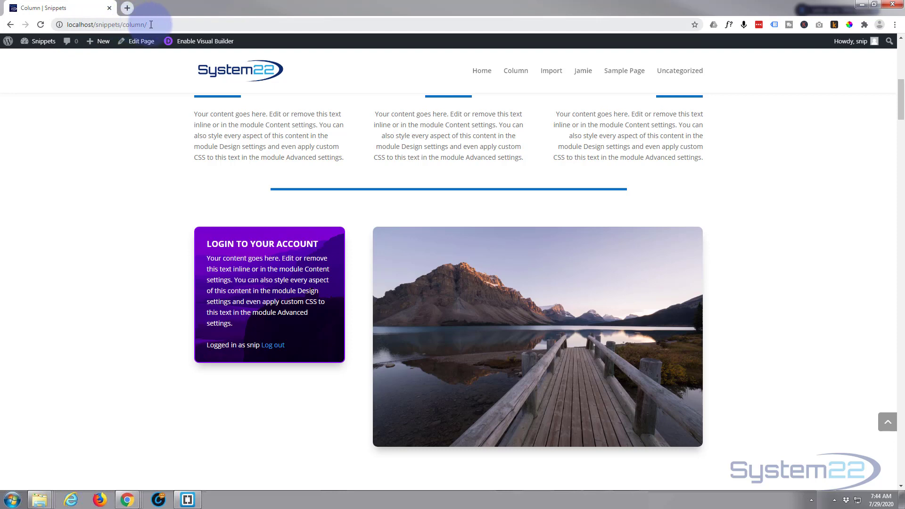
pyautogui.click(106, 25)
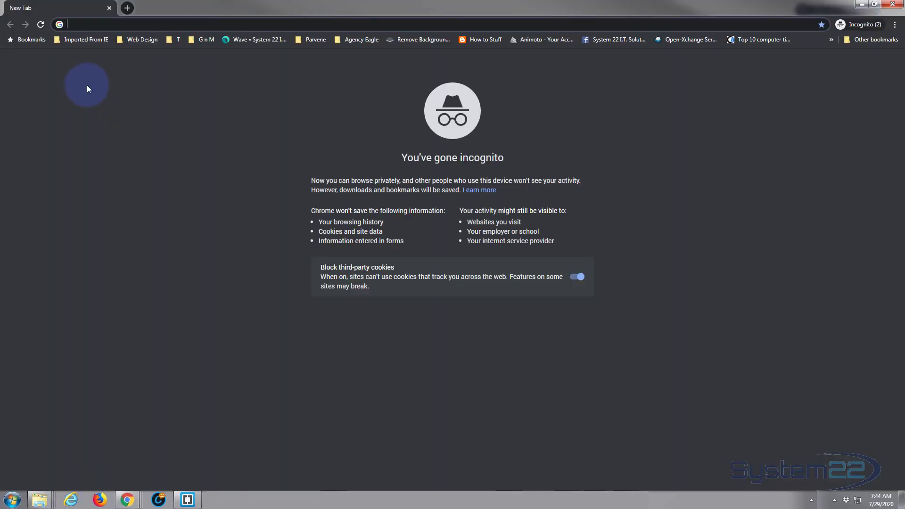
# - Load localhost/snippets/column/ in the incognito window and scroll to the login module
pyautogui.write('localhost/snippets/column/')
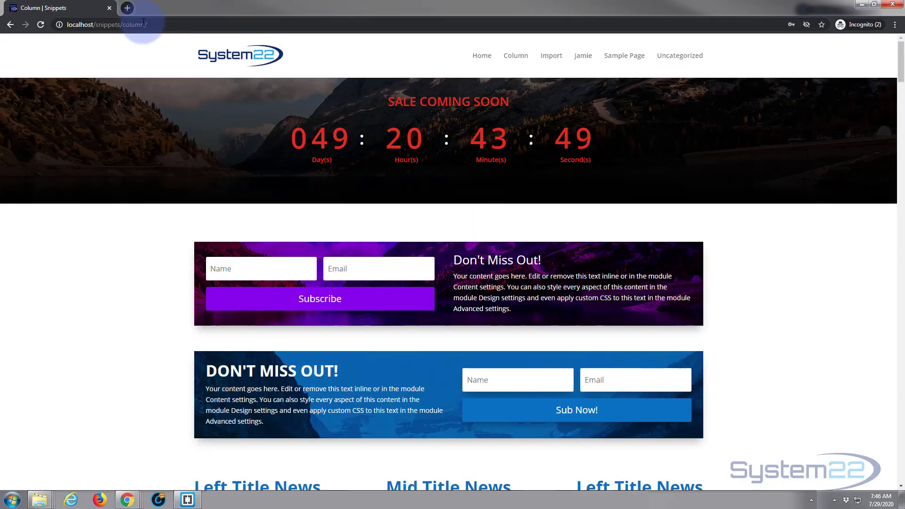
pyautogui.scroll(-3)
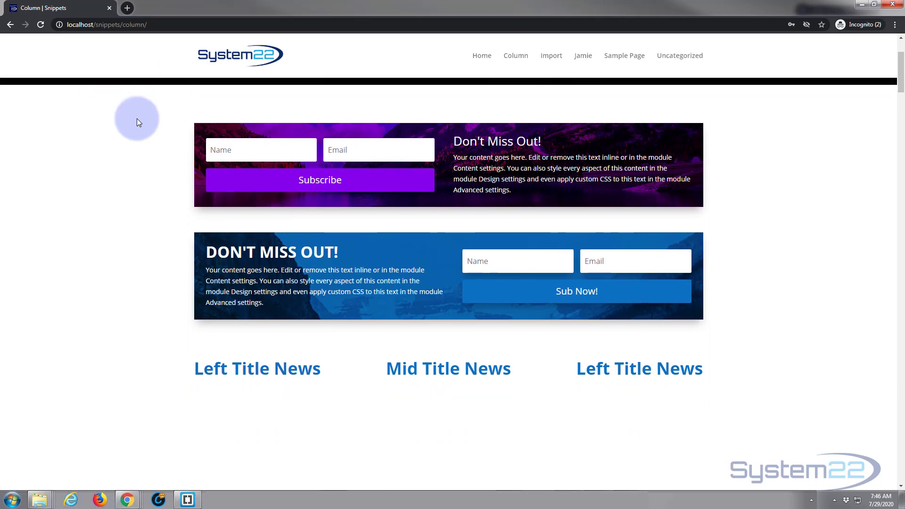
pyautogui.scroll(-3)
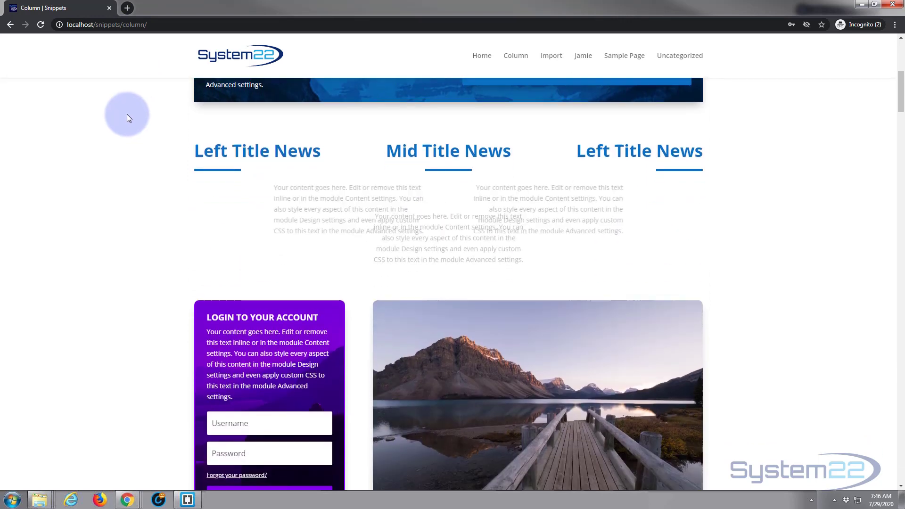
pyautogui.scroll(-3)
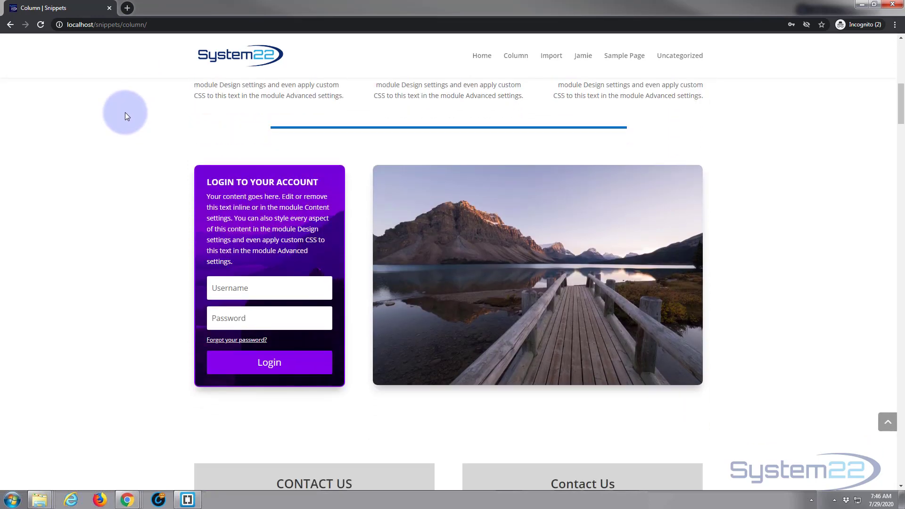
# - Enter username 'snip' and the password, then log in through the purple form
pyautogui.click(269, 288)
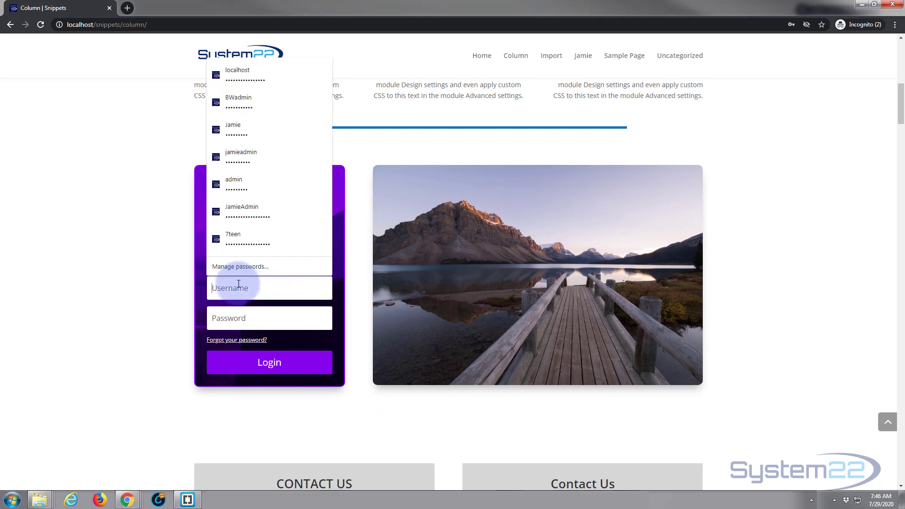
pyautogui.write('snip')
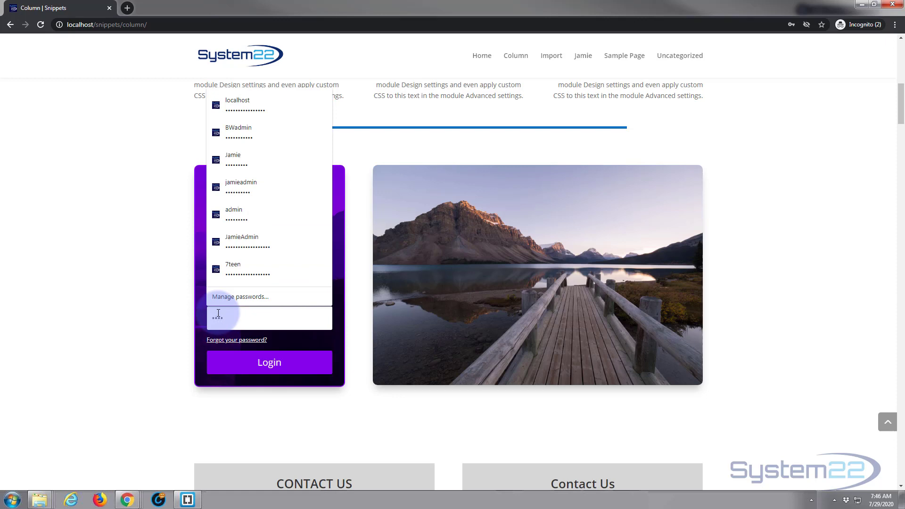
pyautogui.click(269, 362)
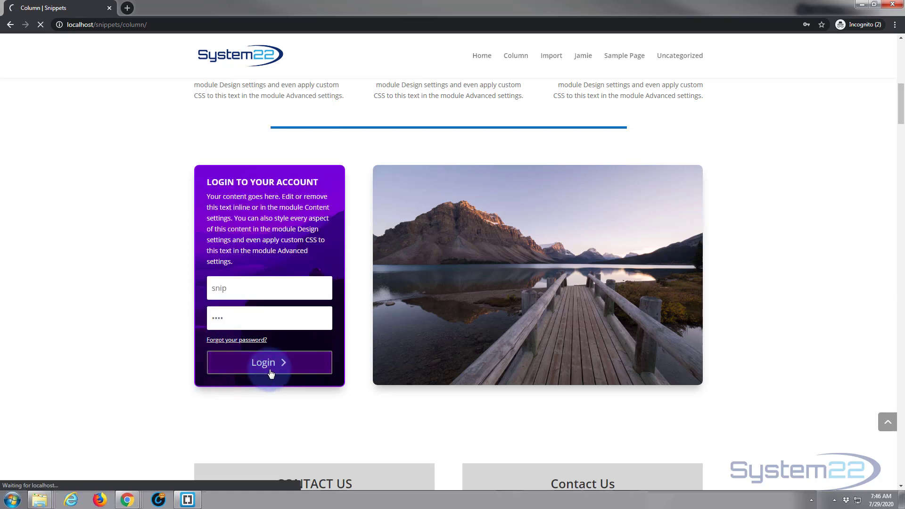
pyautogui.click(269, 362)
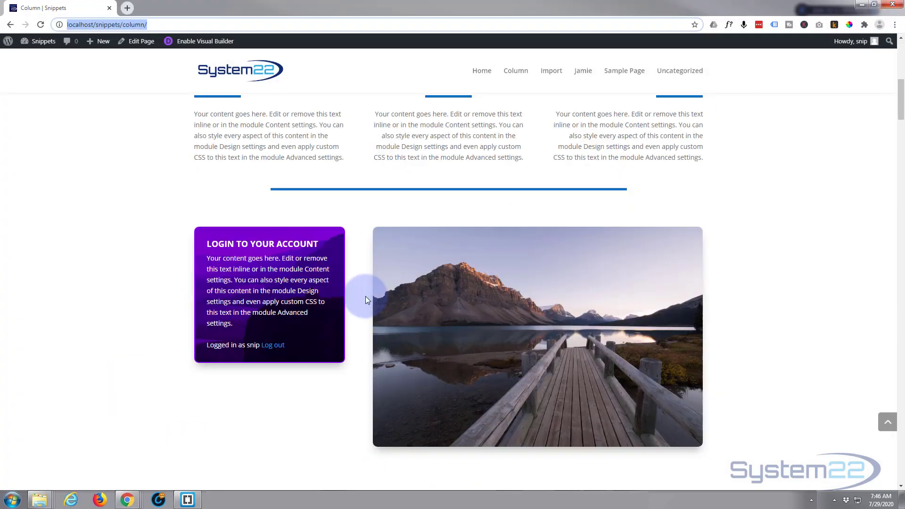
pyautogui.moveTo(248, 397)
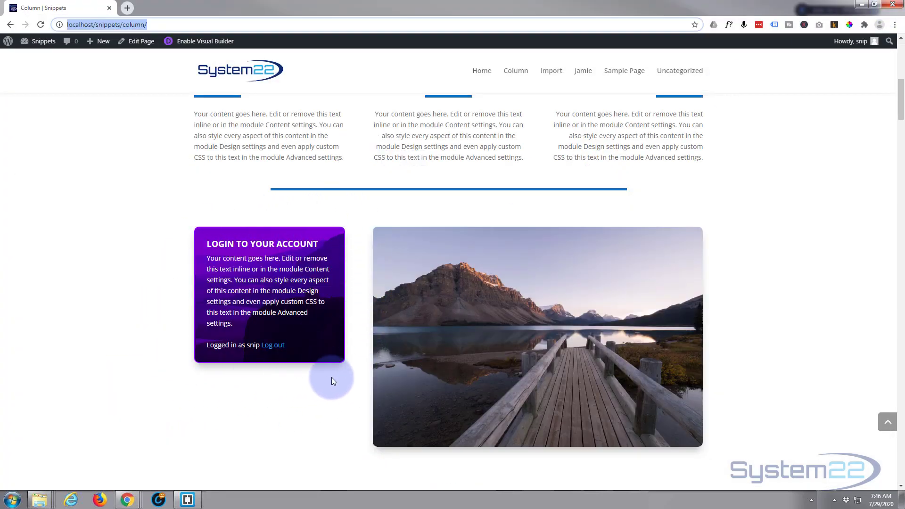
pyautogui.moveTo(816, 187)
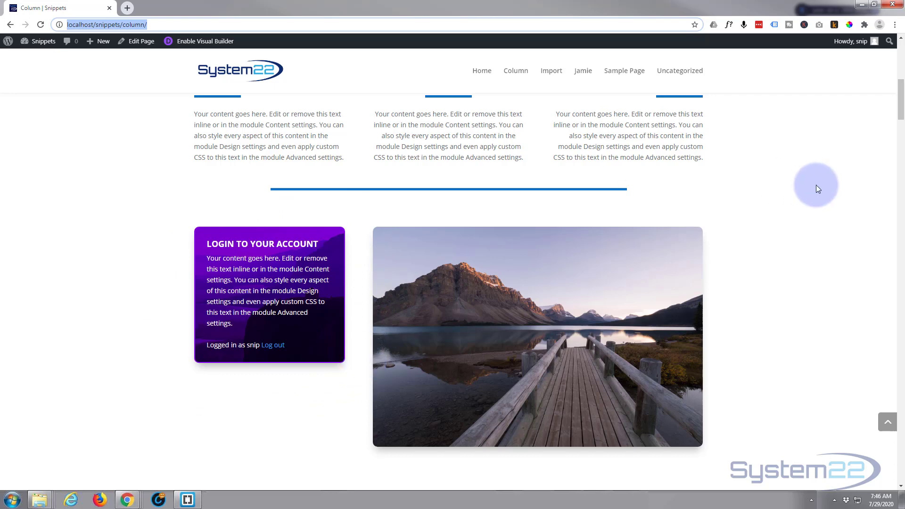